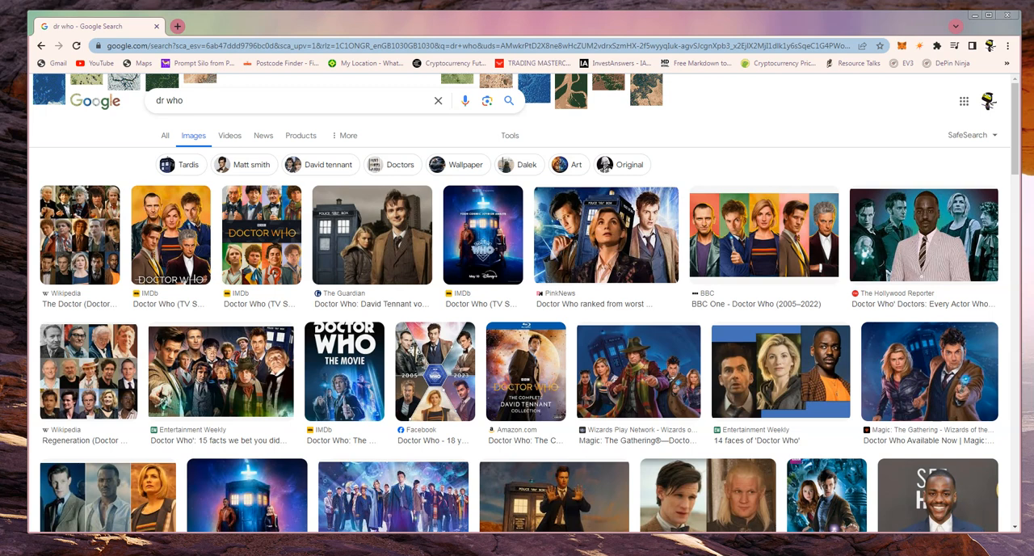
pyautogui.moveTo(176, 26)
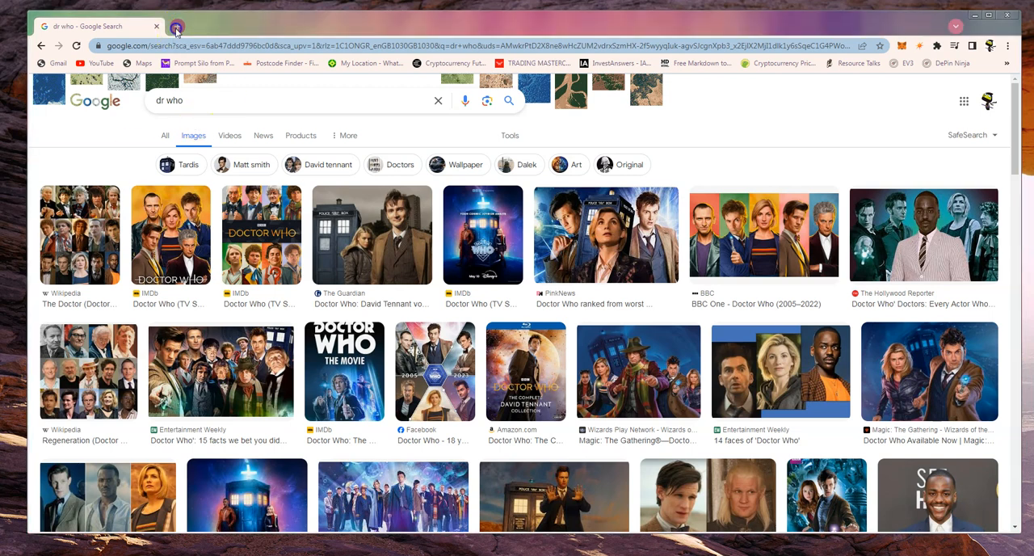
# In a new Chrome tab, go to bbc.co.uk and load the BBC iPlayer home page
pyautogui.click(309, 26)
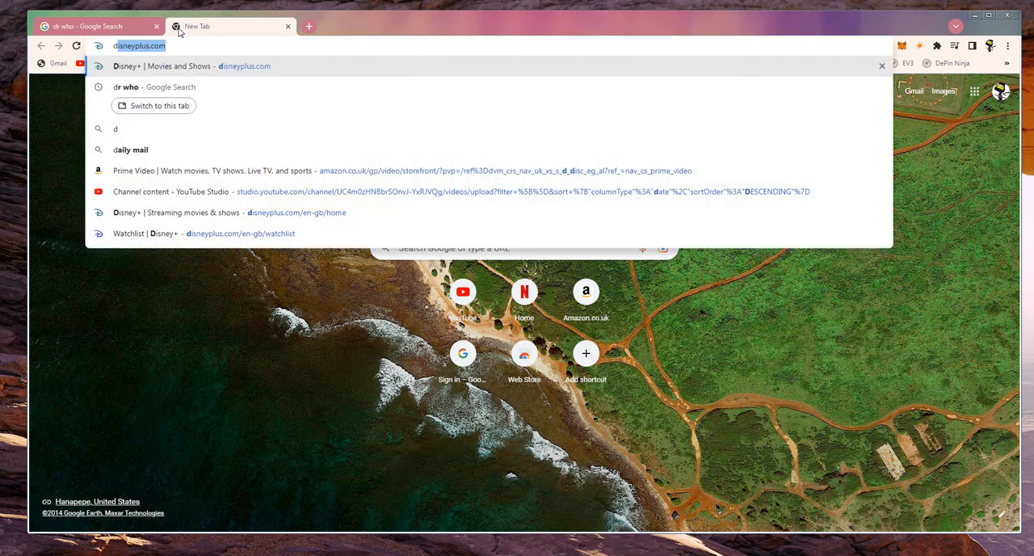
pyautogui.write('dr who')
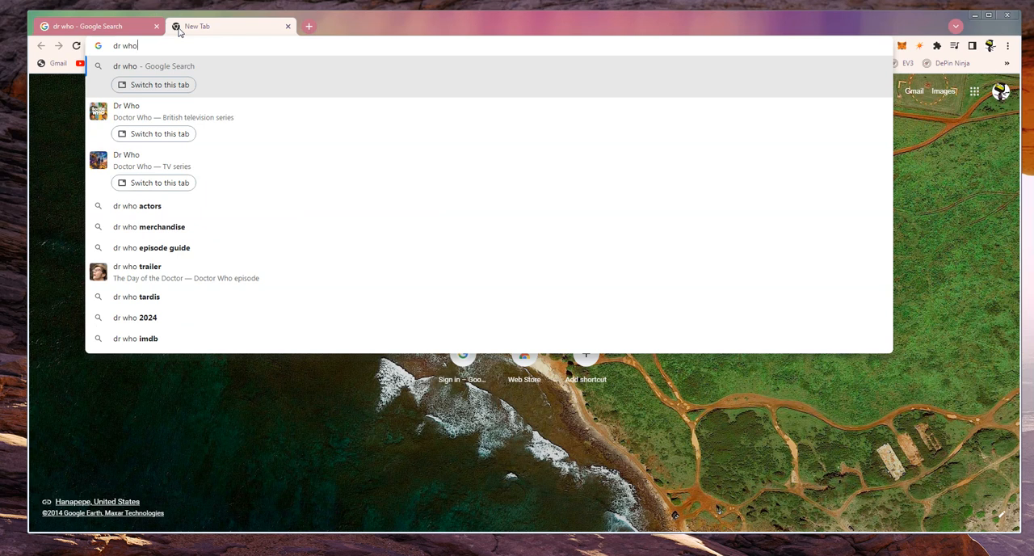
pyautogui.press('Backspace')
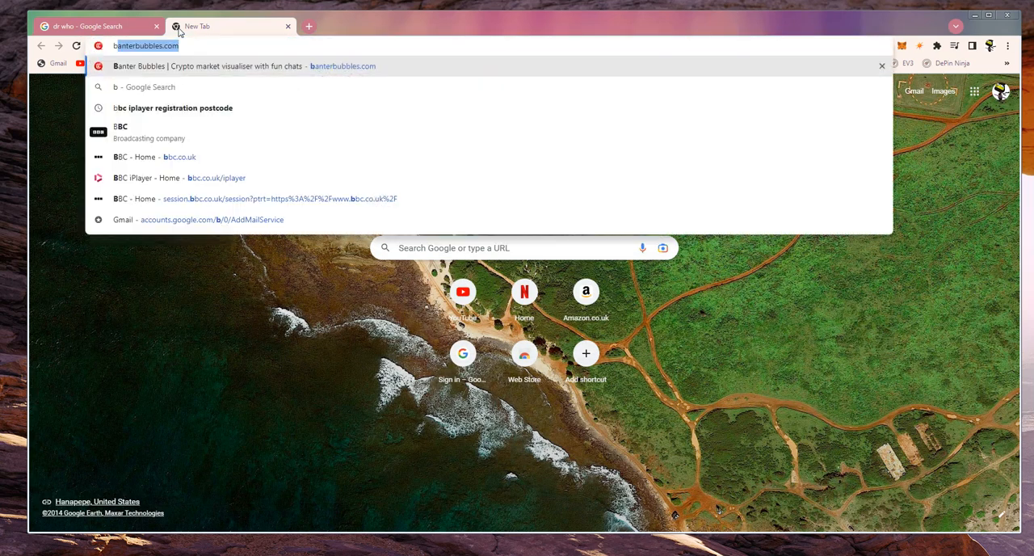
pyautogui.write('bbc.co.uk')
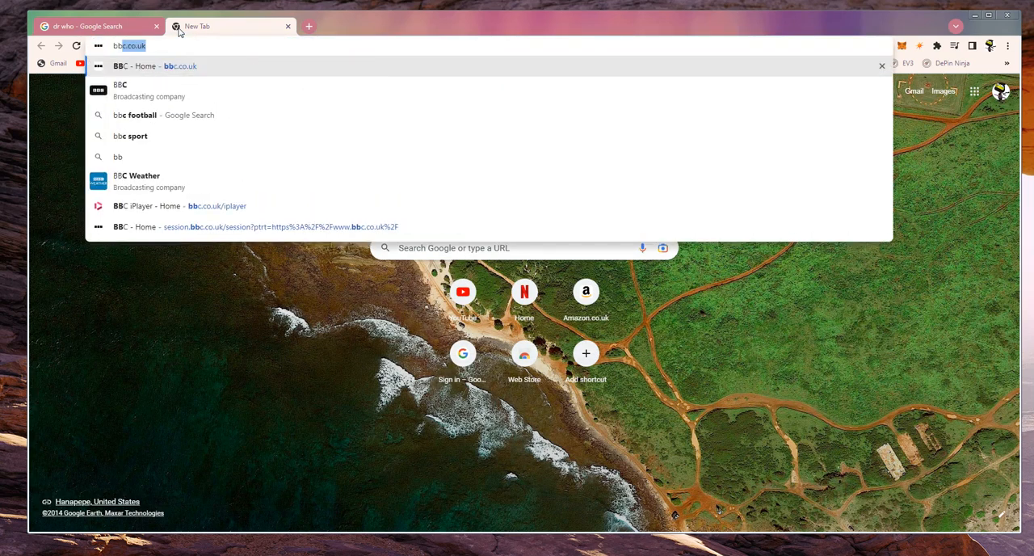
pyautogui.click(181, 207)
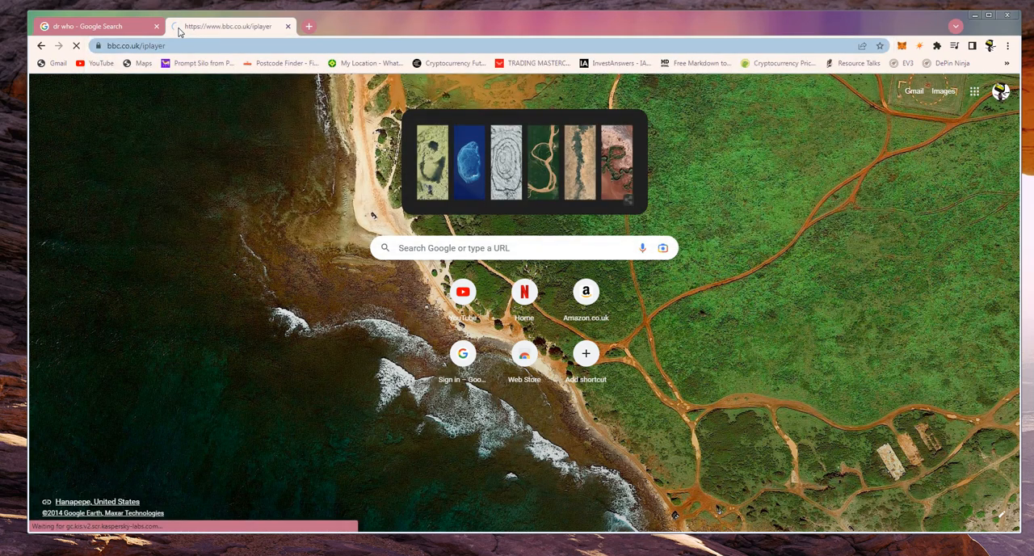
# Search iPlayer for 'dr who' and look through the suggestions
pyautogui.click(230, 26)
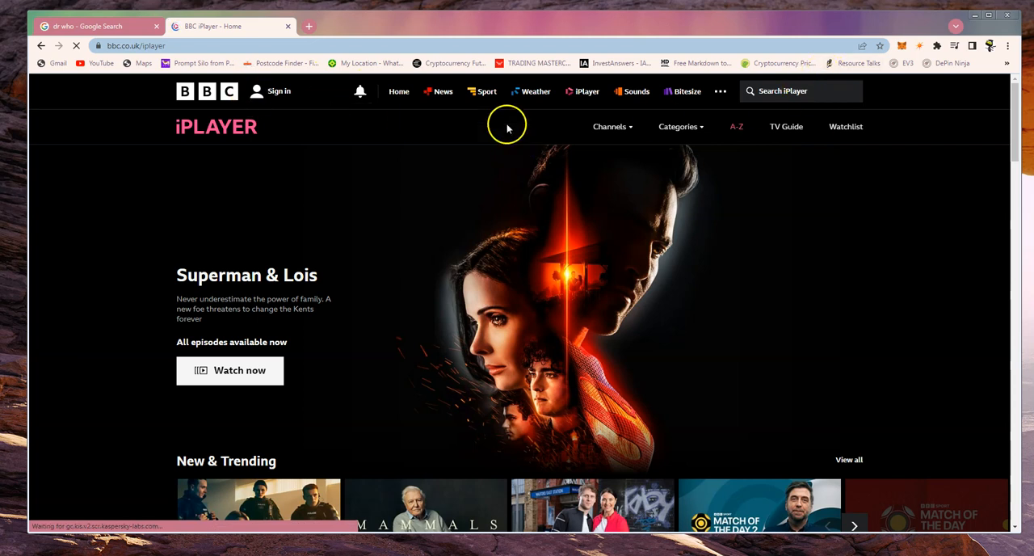
pyautogui.click(800, 91)
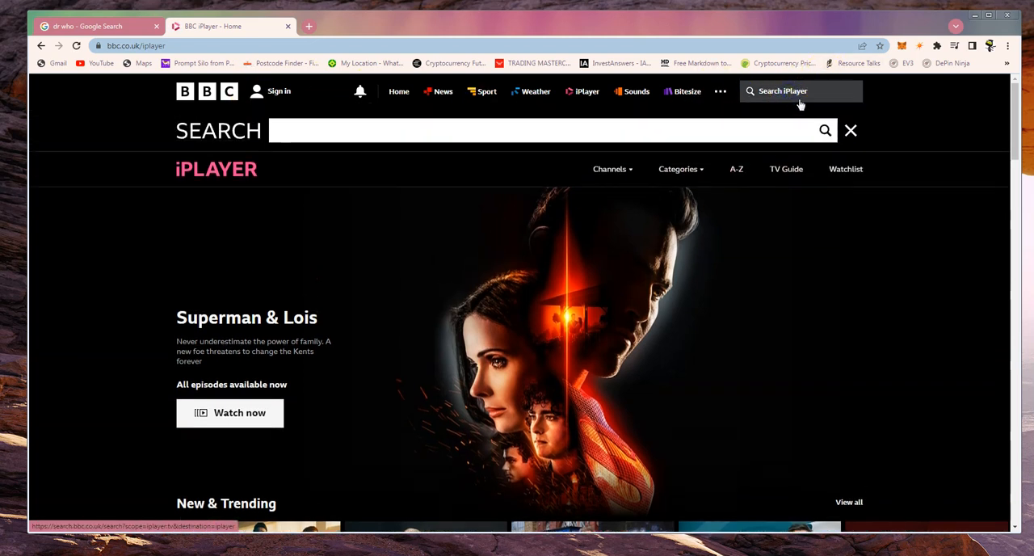
pyautogui.write('dr who')
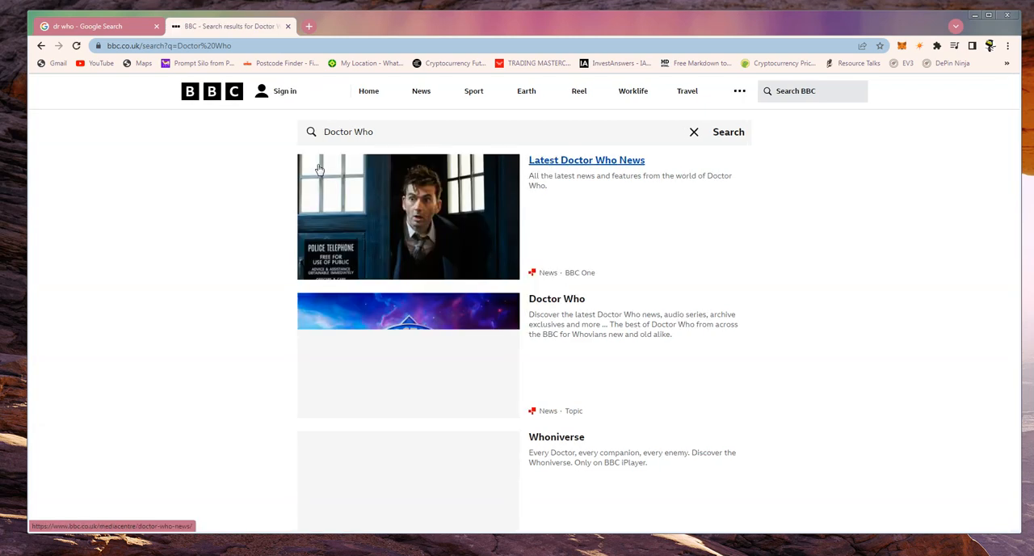
pyautogui.scroll(-3)
pyautogui.write('dr')
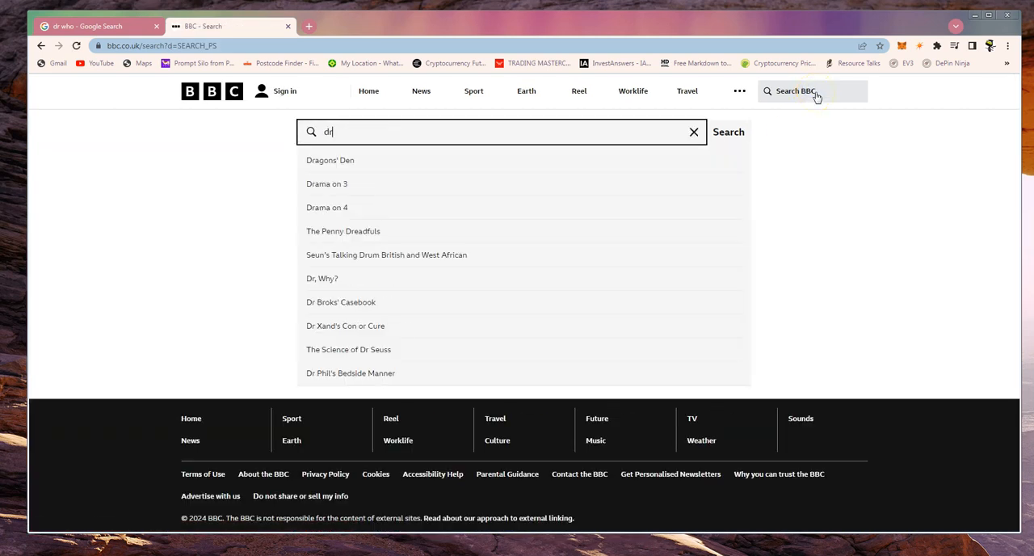
pyautogui.write('who')
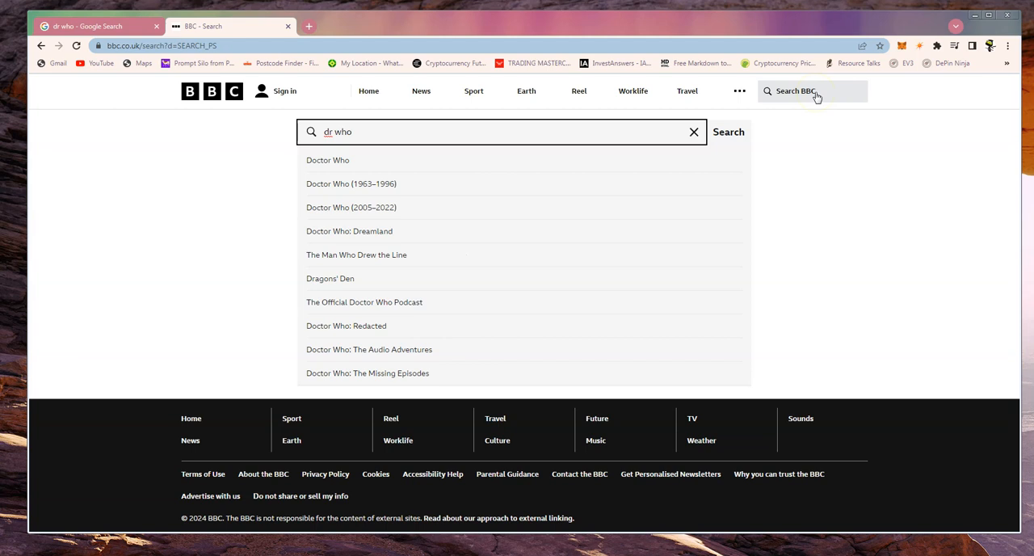
pyautogui.moveTo(387, 183)
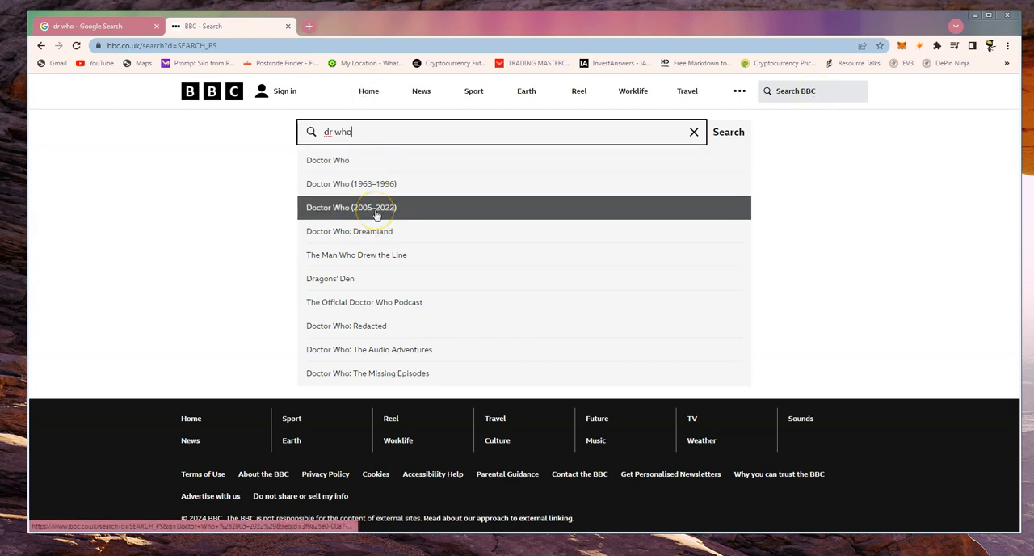
# Pick the Doctor Who (2005–2022) result and open its programme page
pyautogui.click(375, 207)
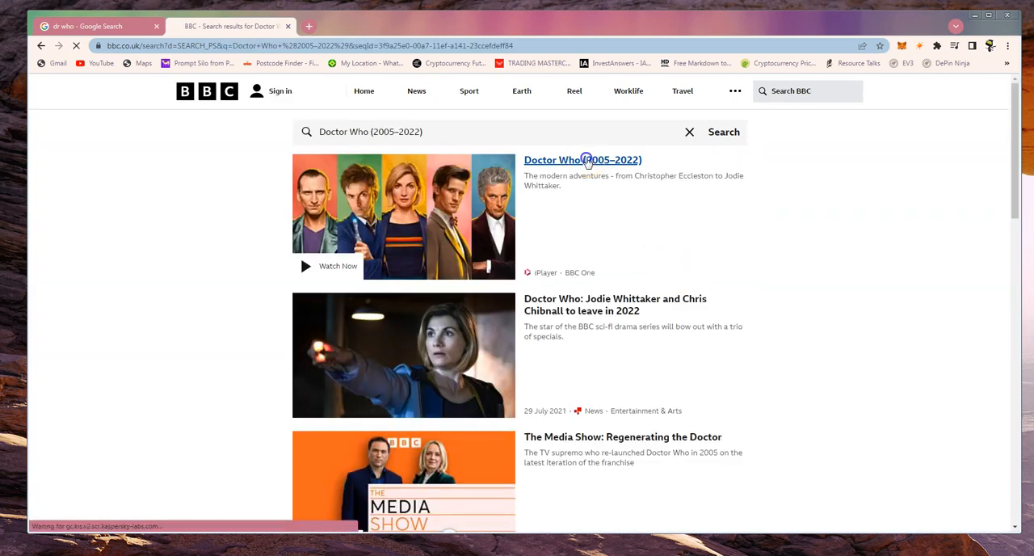
pyautogui.click(582, 160)
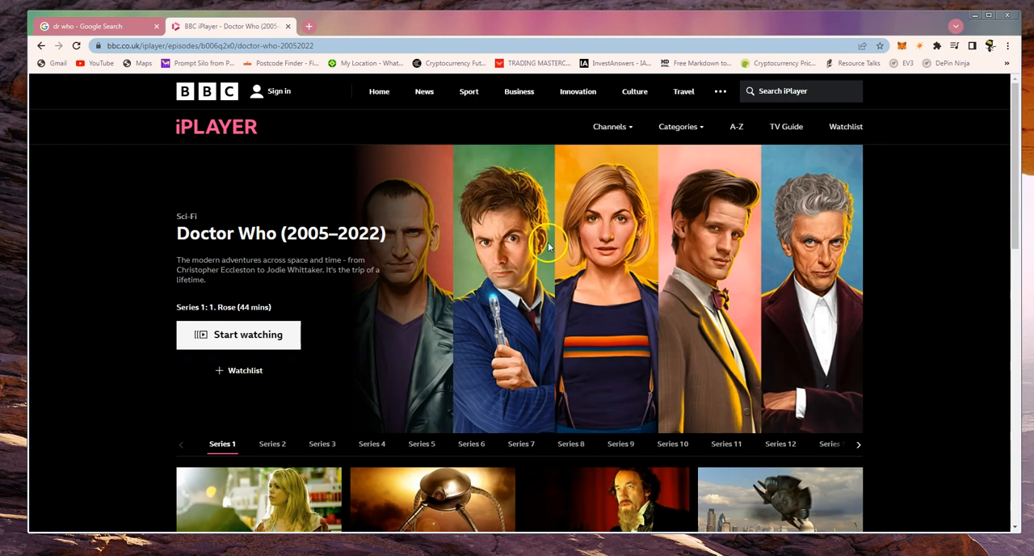
pyautogui.moveTo(226, 152)
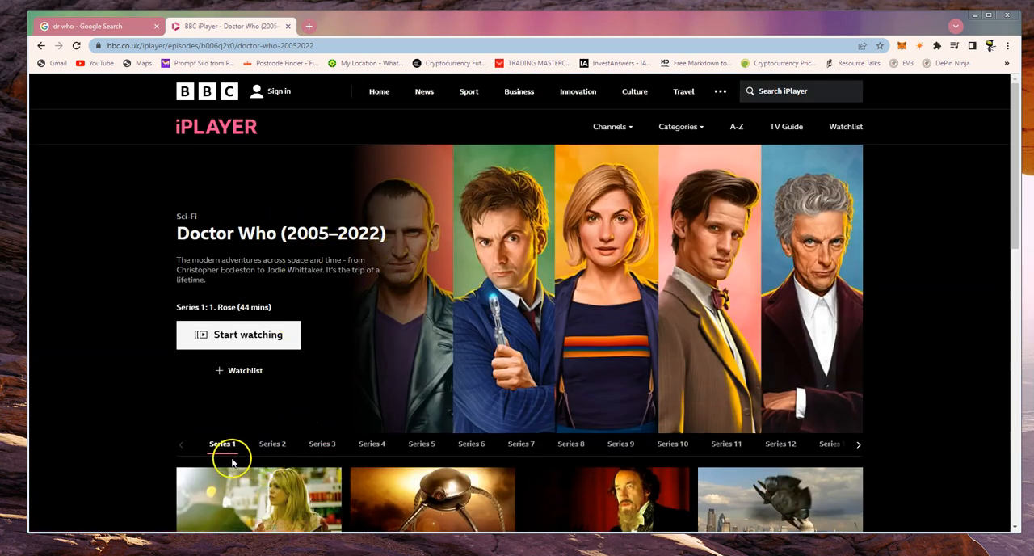
# Browse the Series 2 and Series 13 episode lists on the Doctor Who page
pyautogui.scroll(-3)
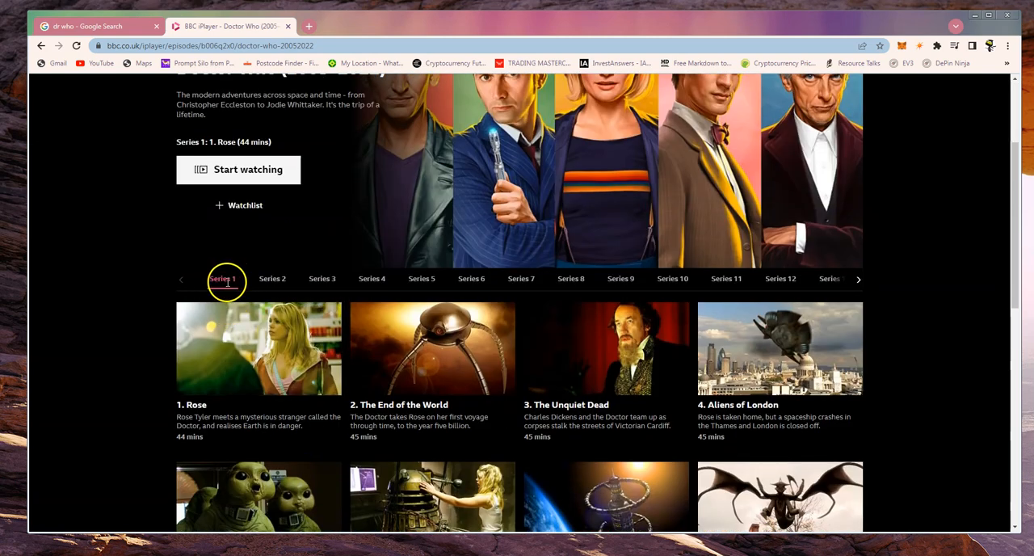
pyautogui.click(272, 278)
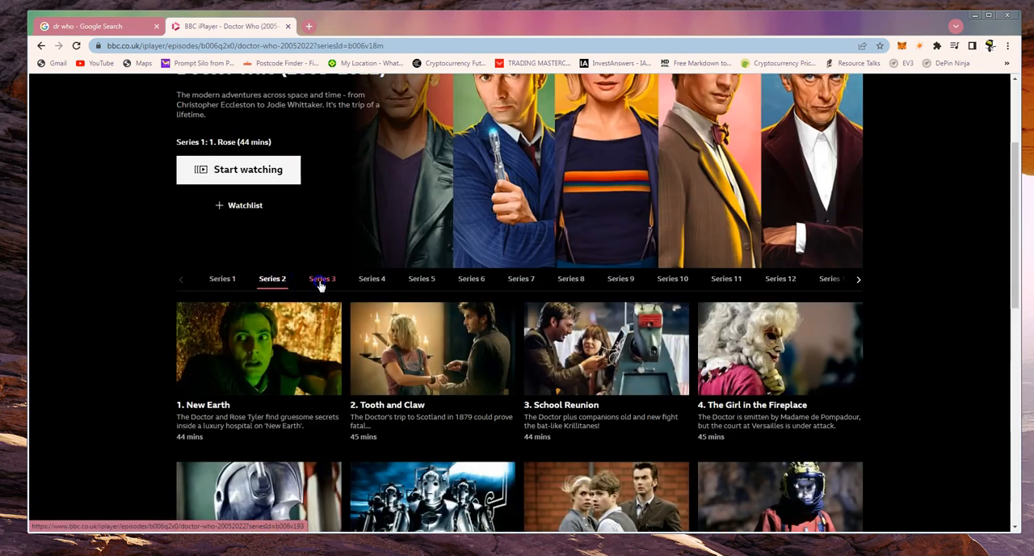
pyautogui.click(372, 278)
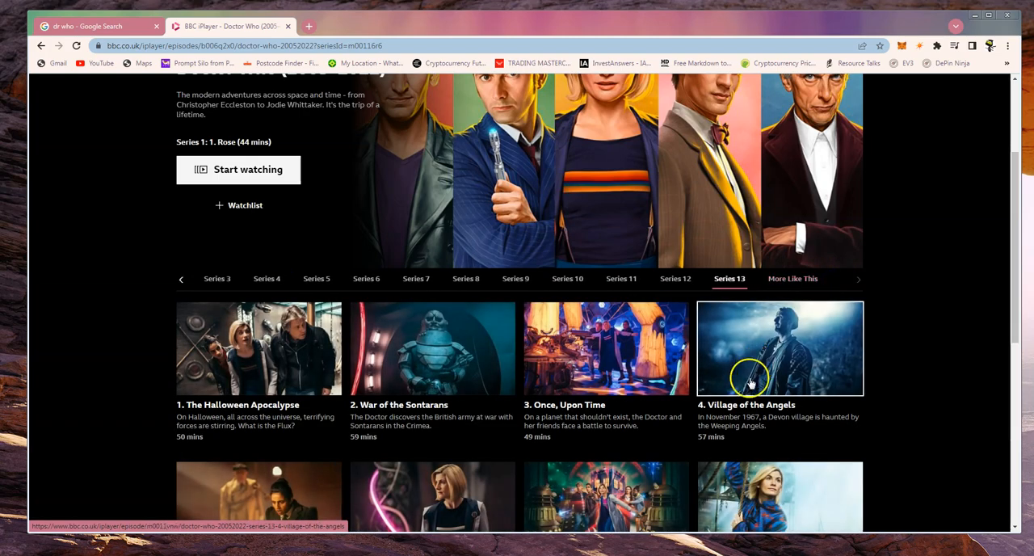
pyautogui.scroll(-3)
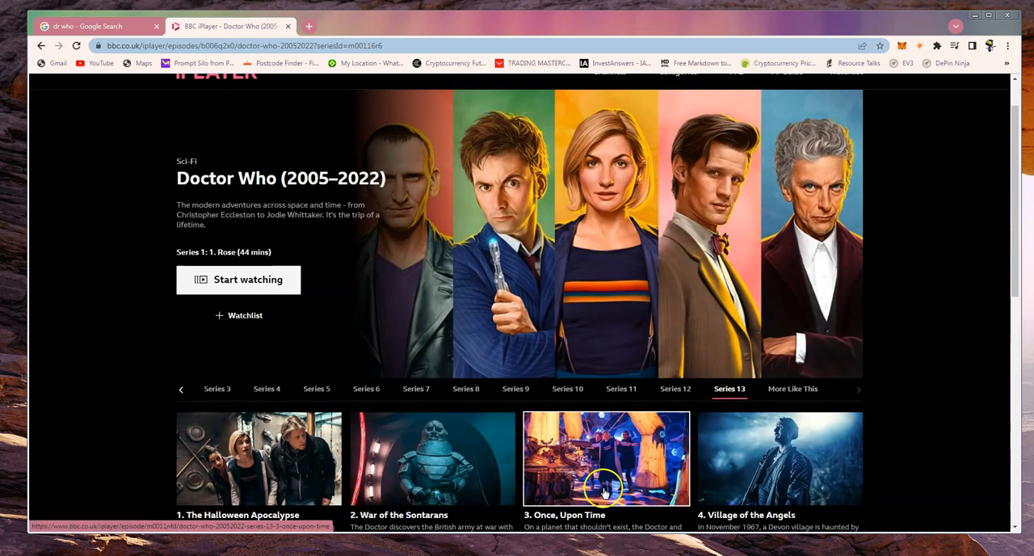
pyautogui.scroll(-3)
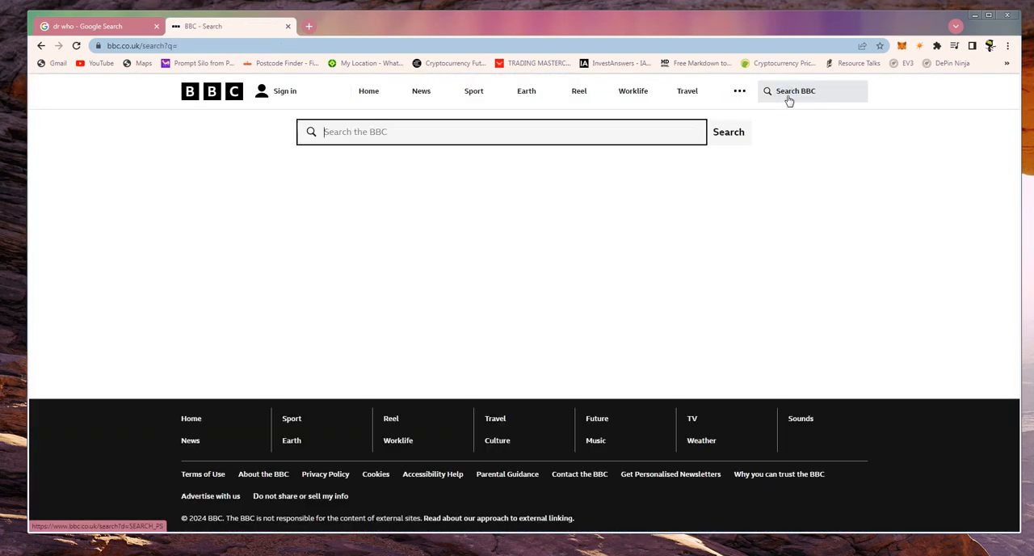
# Search BBC for 'dr who' and open the Doctor Who topic page
pyautogui.write('dr who')
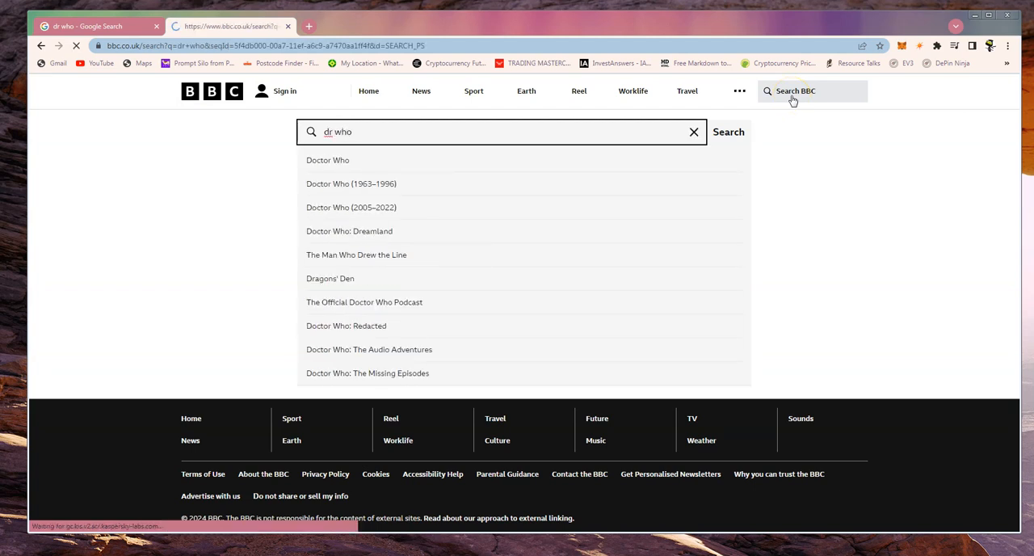
pyautogui.click(727, 132)
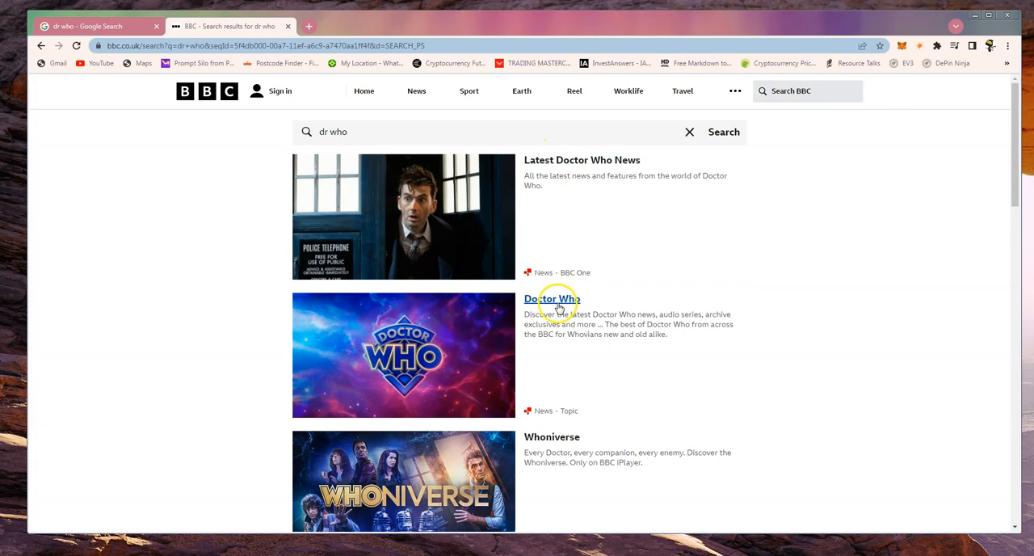
pyautogui.click(553, 299)
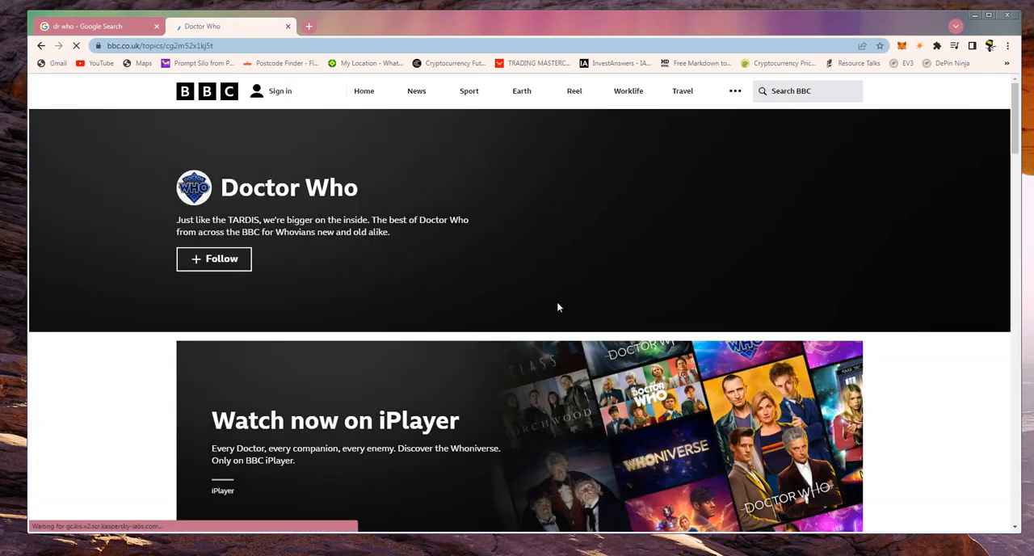
pyautogui.scroll(-3)
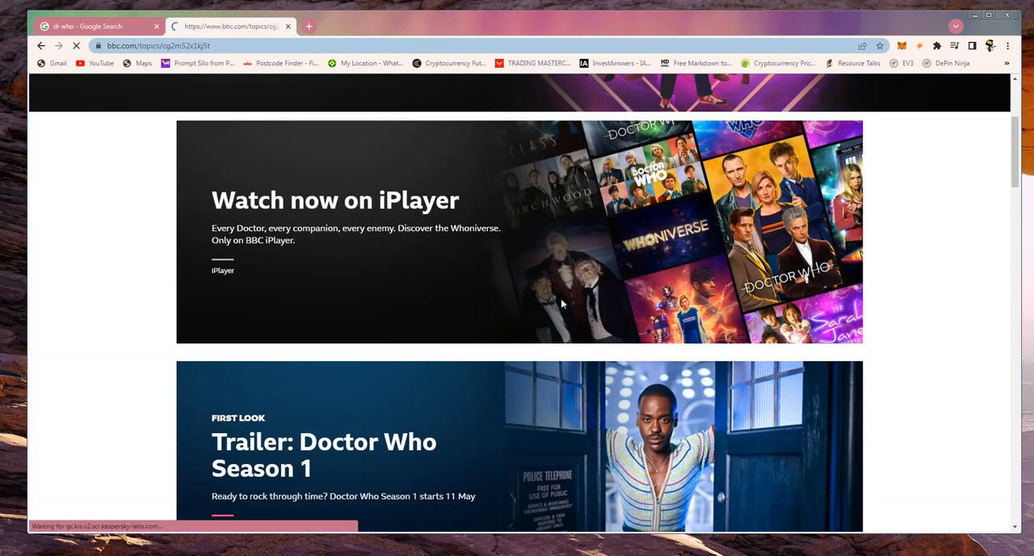
pyautogui.scroll(-3)
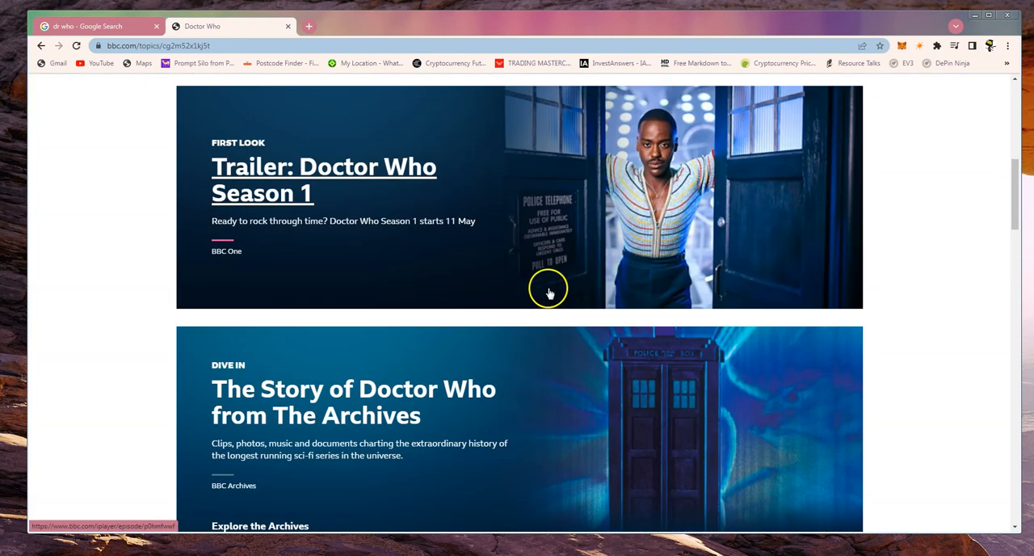
# Open the 'Trailer: Doctor Who Season 1' page and accept the cookie notice
pyautogui.click(323, 179)
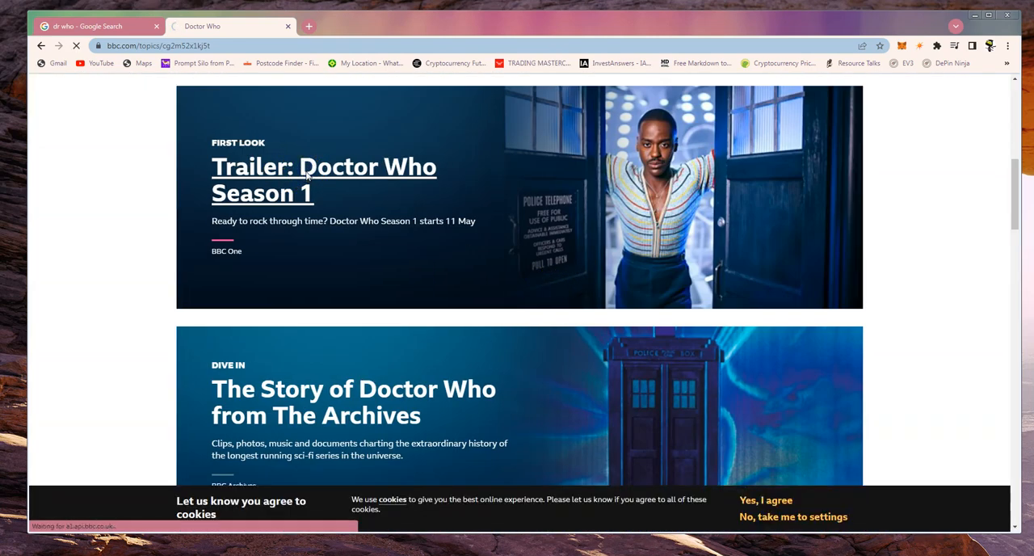
pyautogui.click(323, 179)
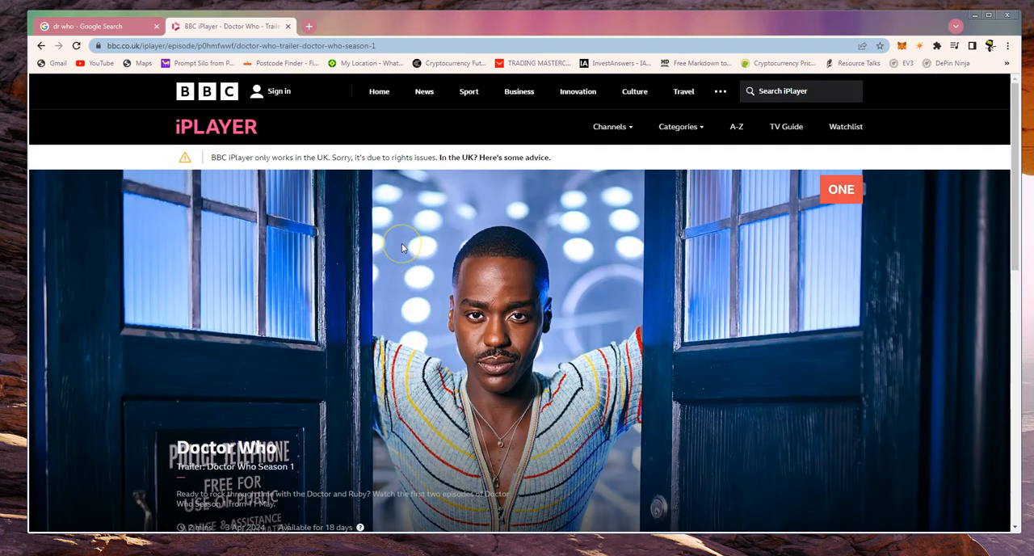
# Open a new browser tab for the my-location coordinates site
pyautogui.scroll(-3)
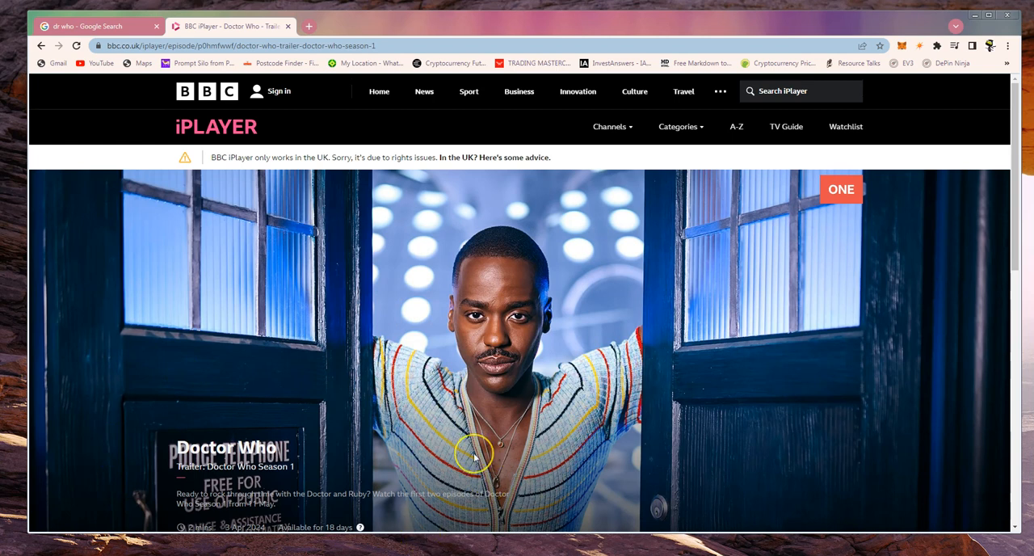
pyautogui.moveTo(207, 156)
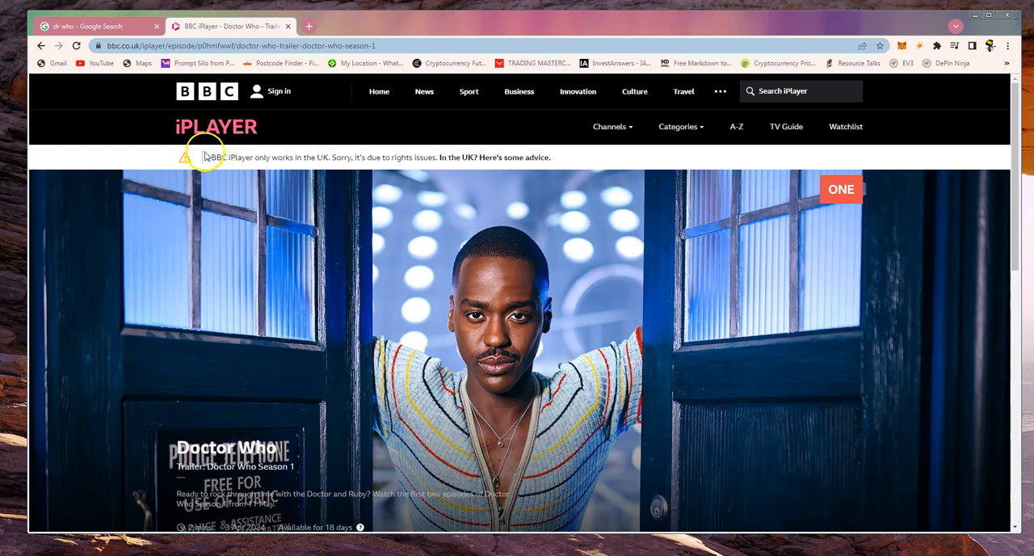
pyautogui.moveTo(517, 191)
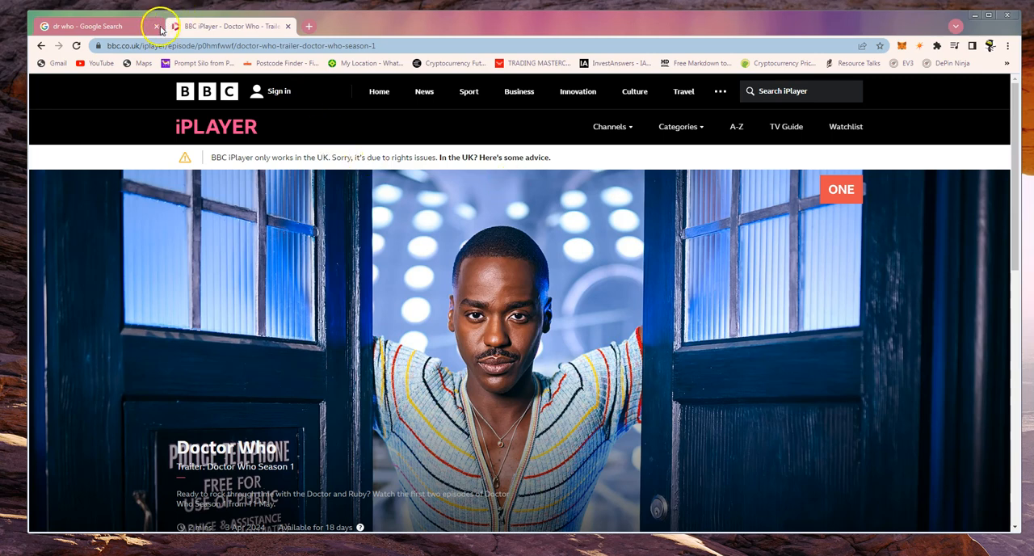
pyautogui.click(155, 26)
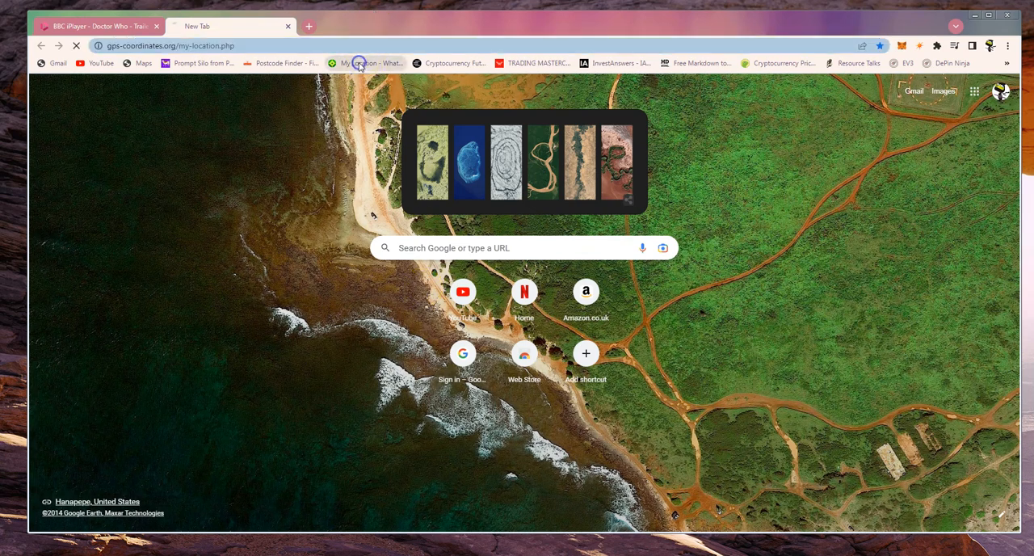
# Load the my-location page and zoom the map out to show O'Connell Street, Dublin
pyautogui.click(365, 63)
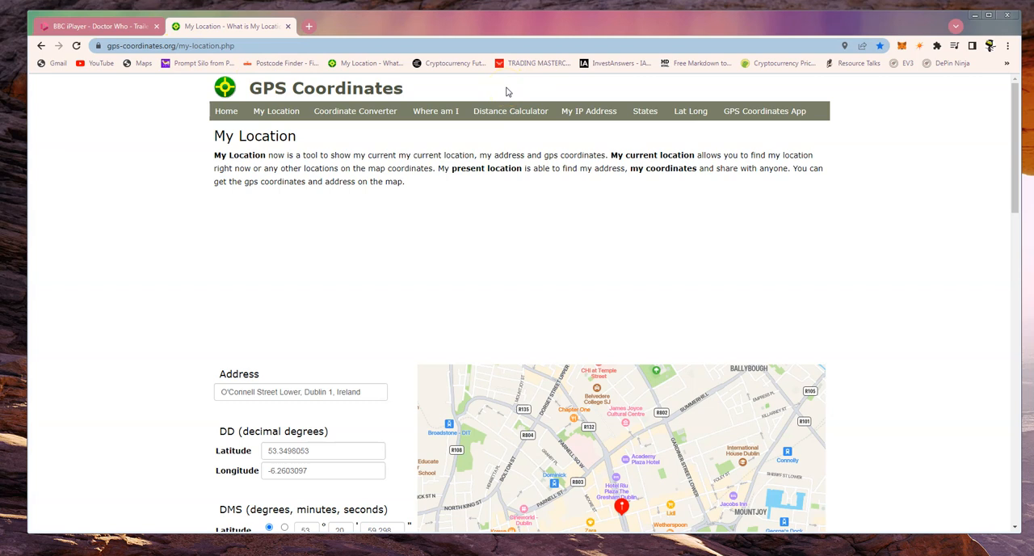
pyautogui.scroll(-3)
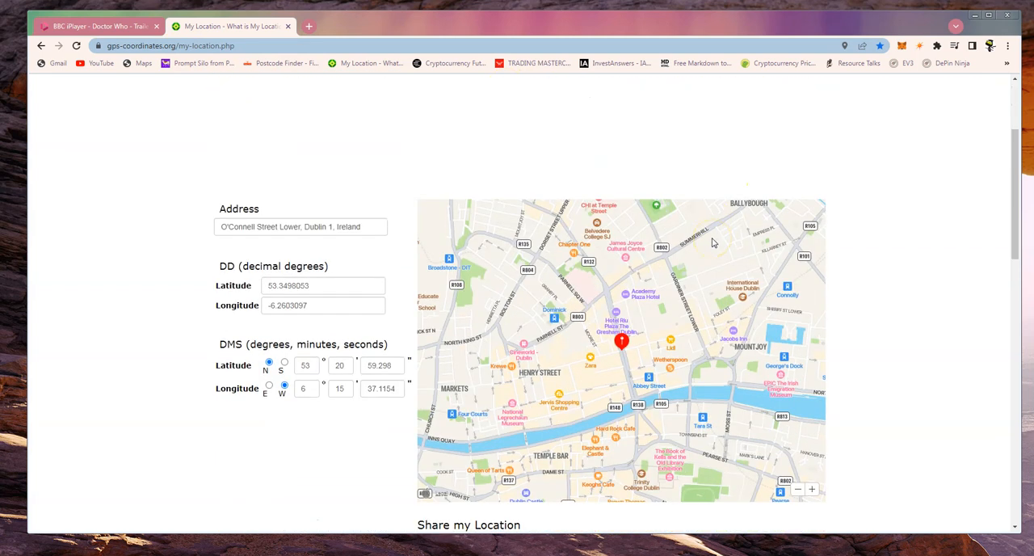
pyautogui.scroll(-3)
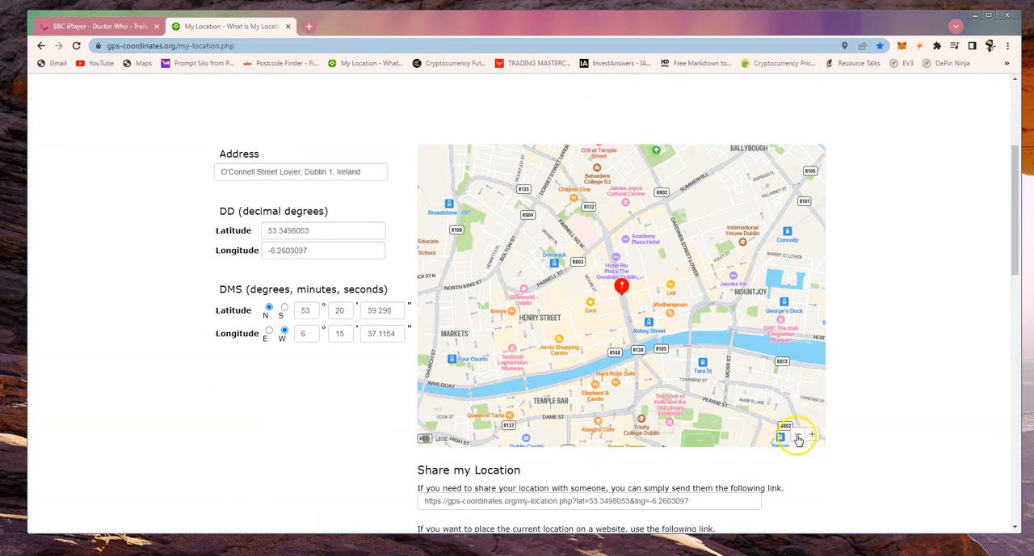
pyautogui.click(797, 435)
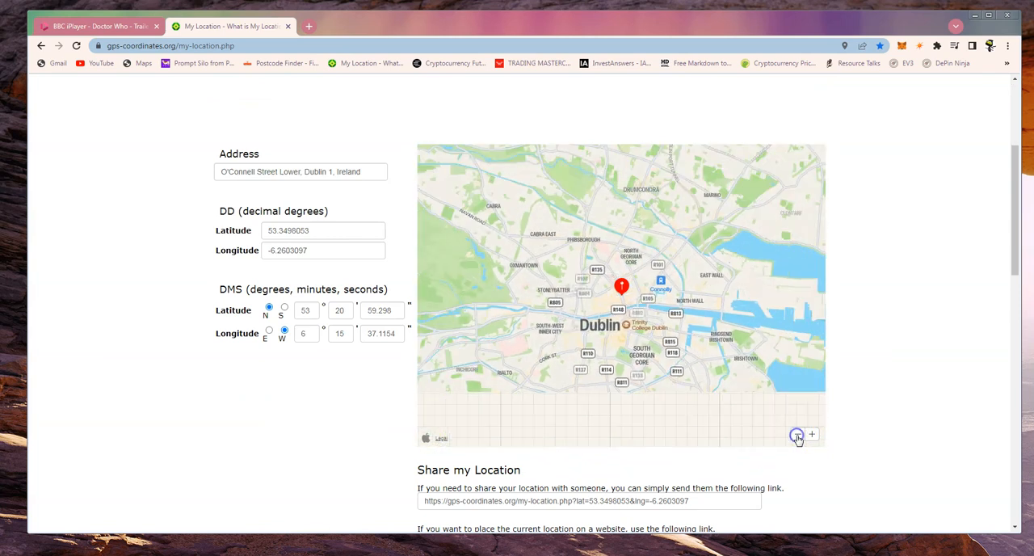
pyautogui.click(797, 434)
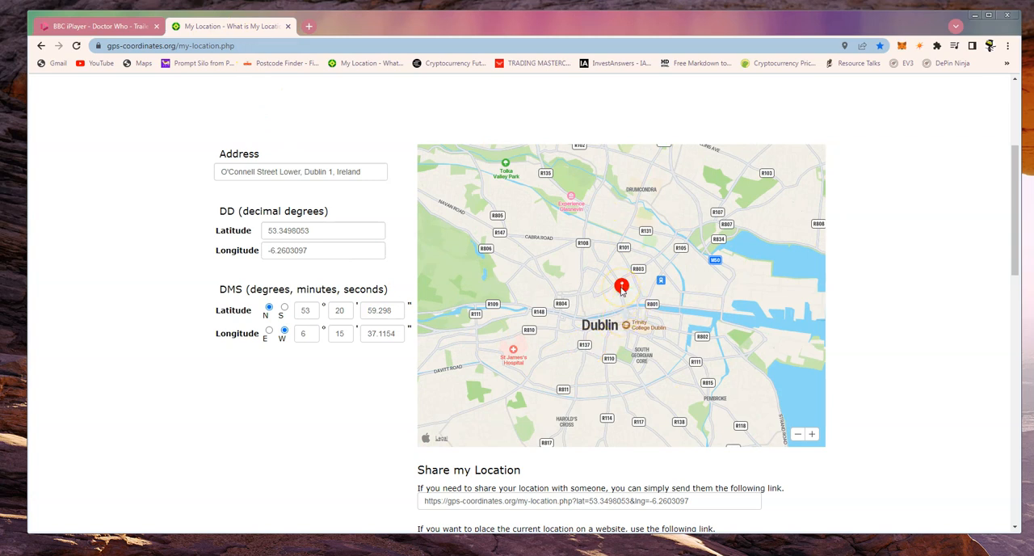
# Switch between the location tab and the other tab before leaving for NordVPN
pyautogui.click(97, 26)
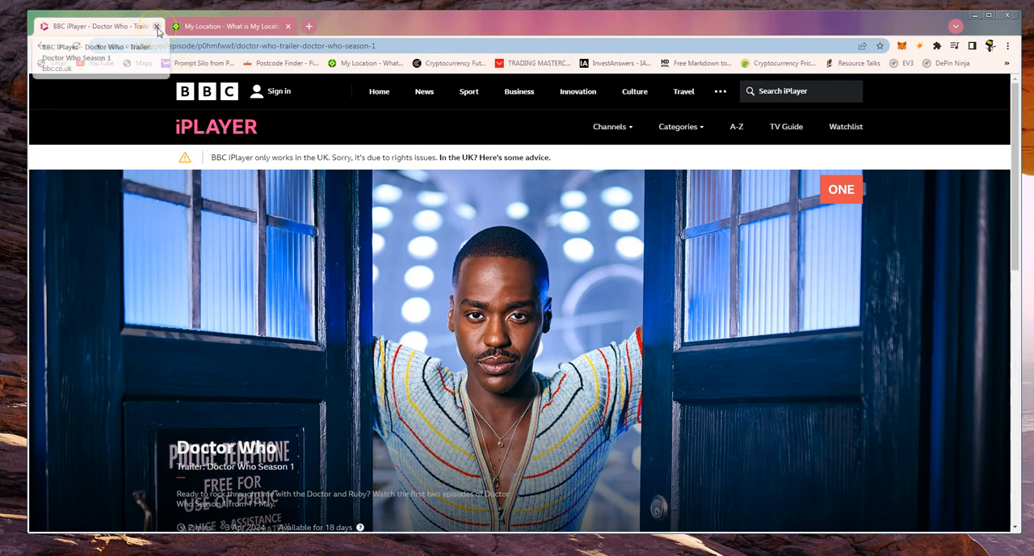
pyautogui.click(229, 26)
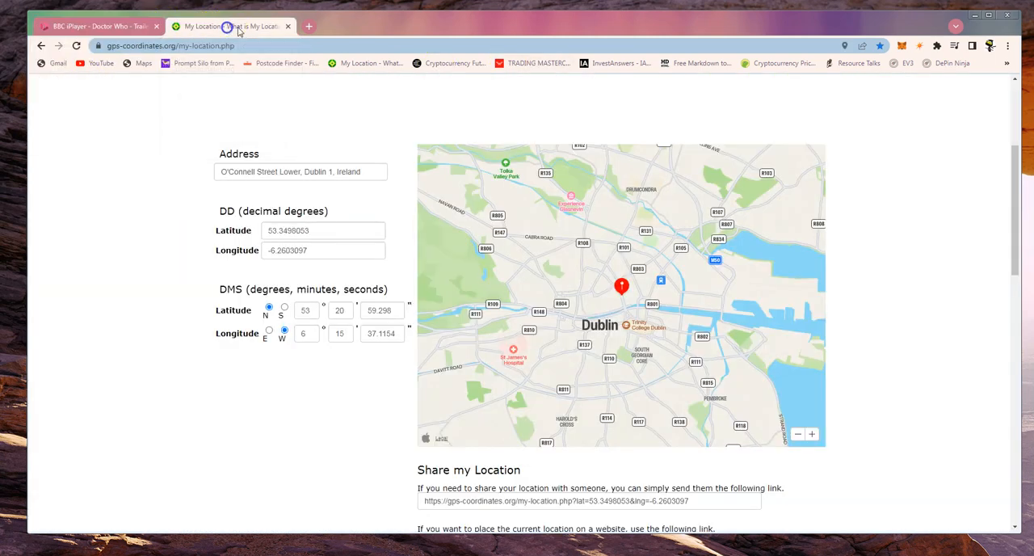
pyautogui.click(97, 26)
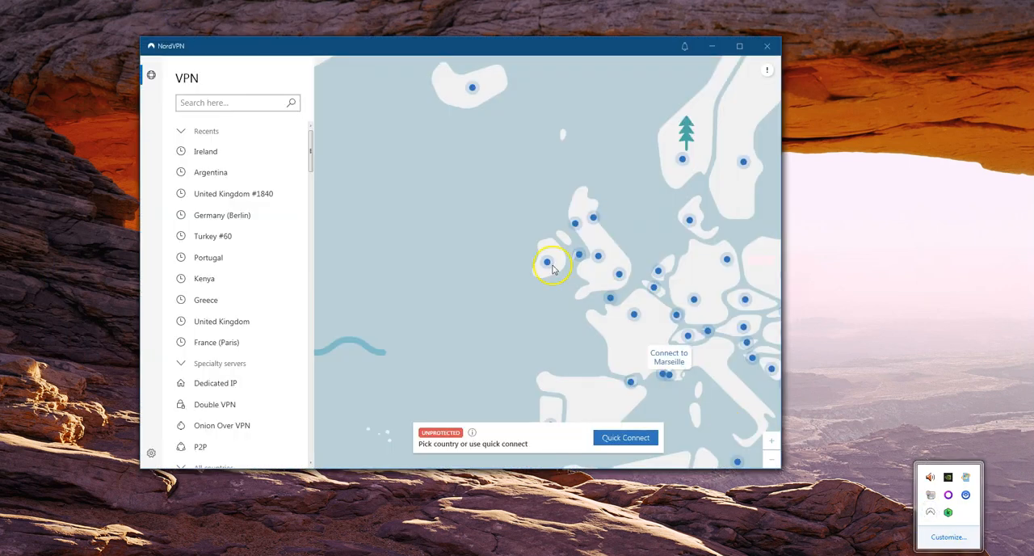
pyautogui.moveTo(537, 243)
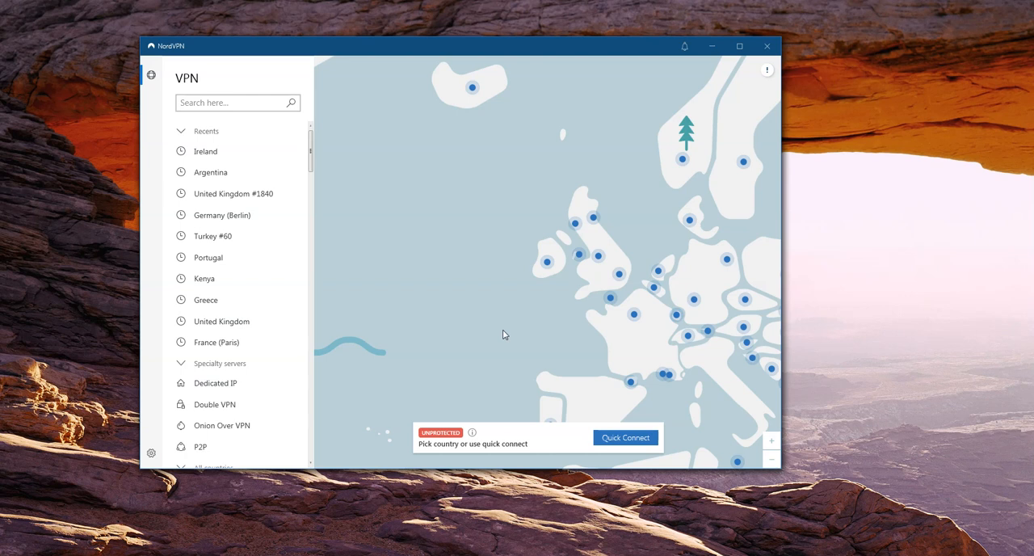
# Look over the NordVPN server map near Ireland while unprotected
pyautogui.click(503, 328)
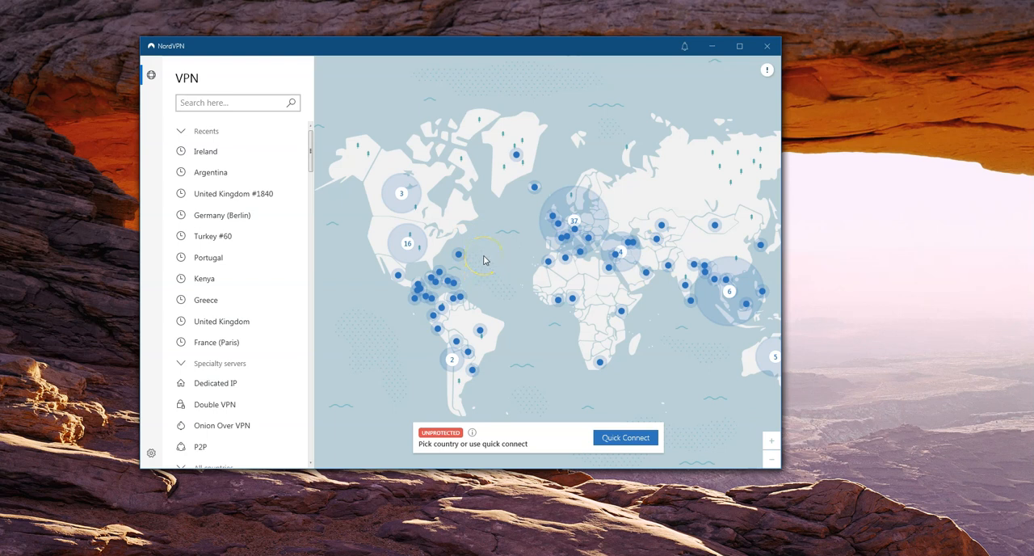
pyautogui.moveTo(632, 267)
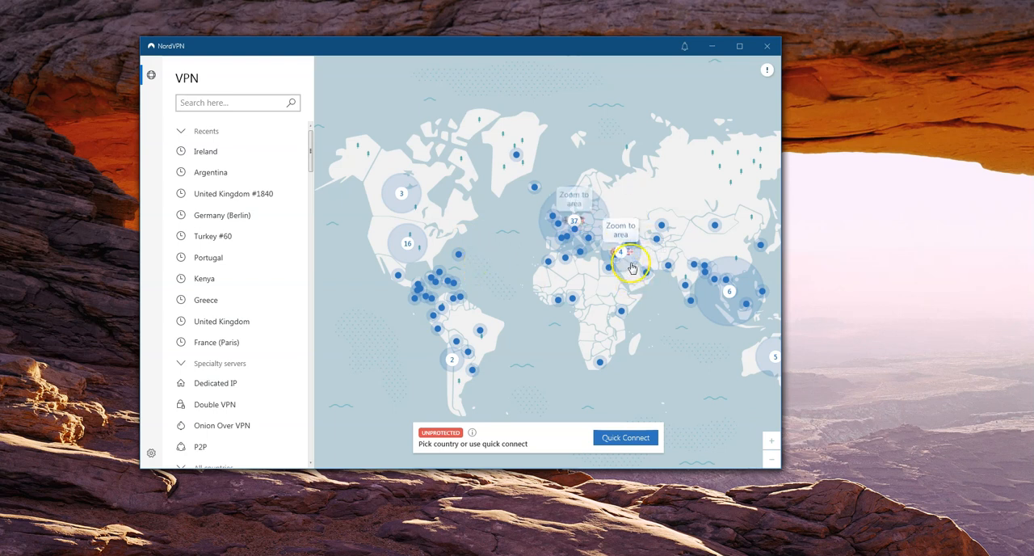
pyautogui.moveTo(483, 284)
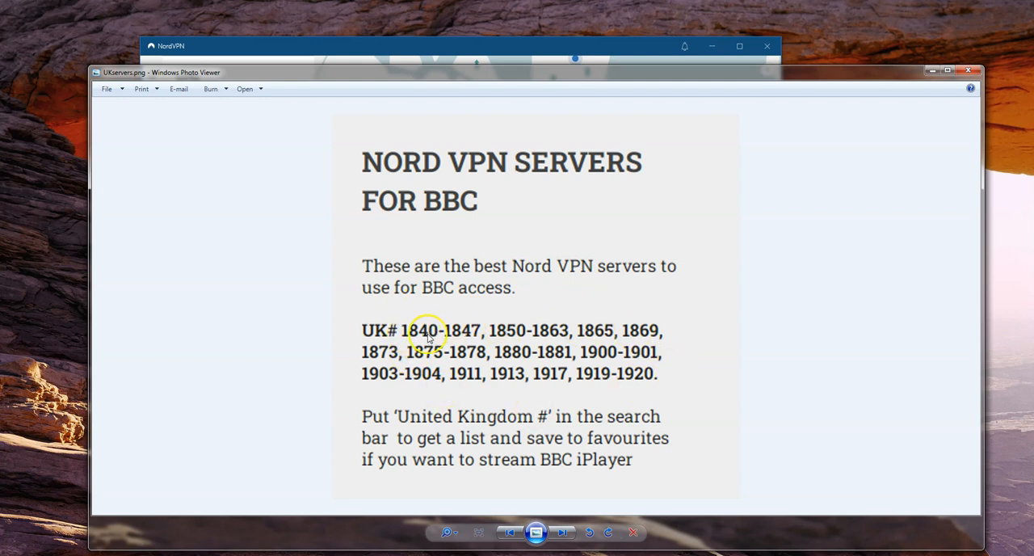
pyautogui.moveTo(477, 317)
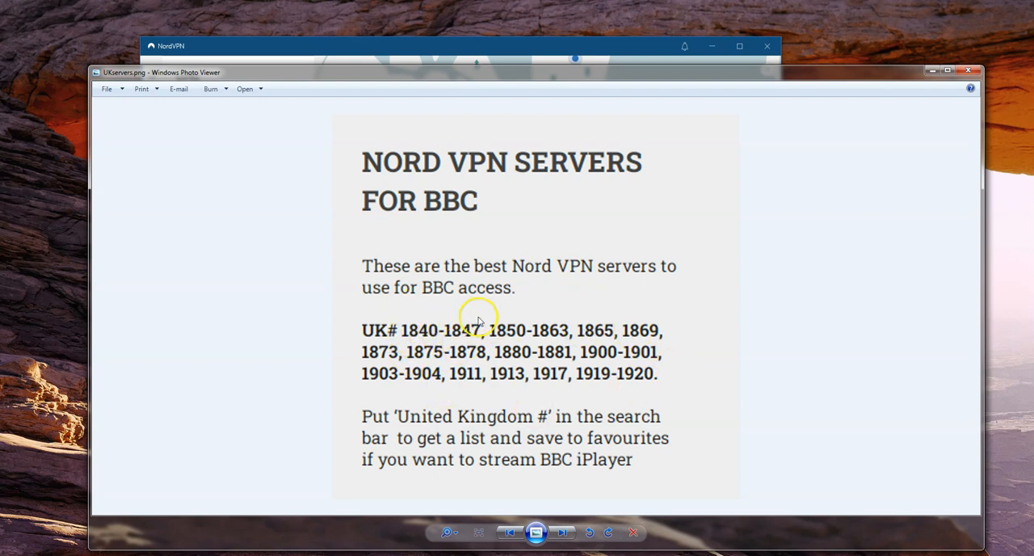
pyautogui.moveTo(643, 288)
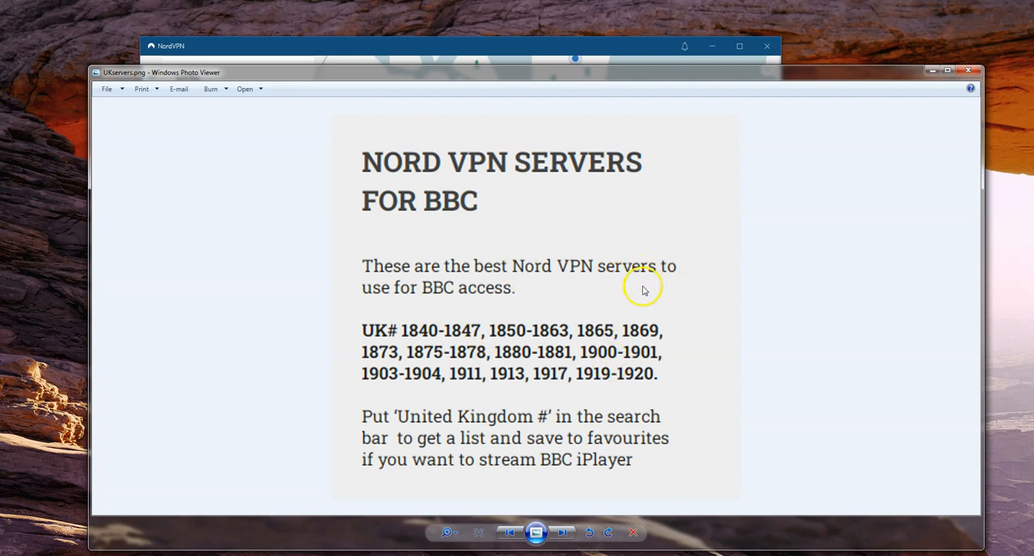
pyautogui.moveTo(970, 73)
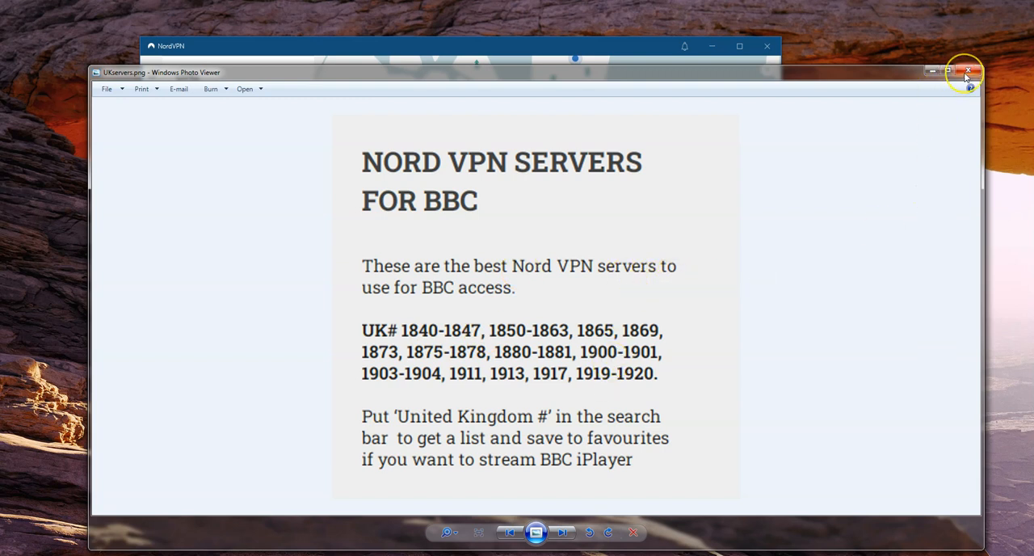
pyautogui.moveTo(969, 71)
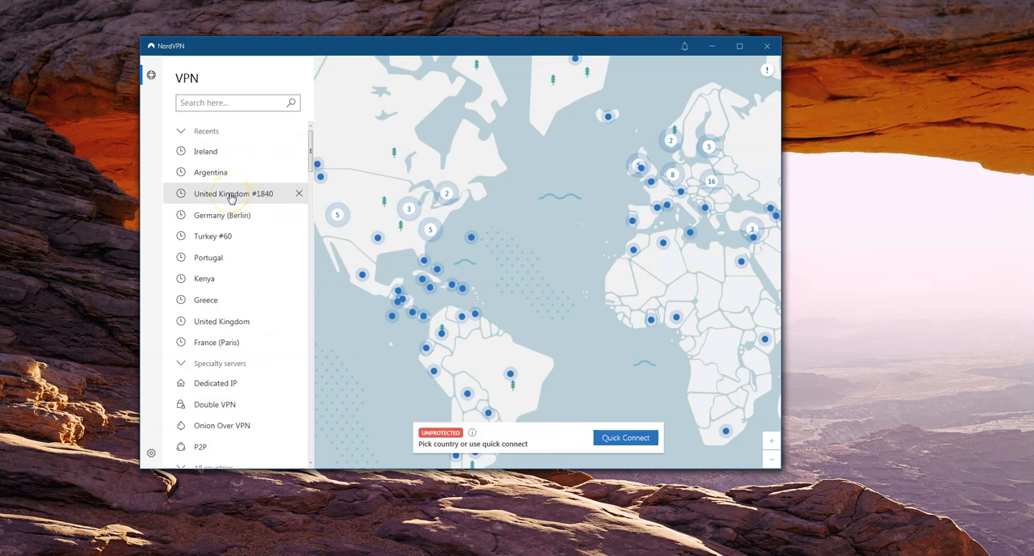
pyautogui.moveTo(653, 184)
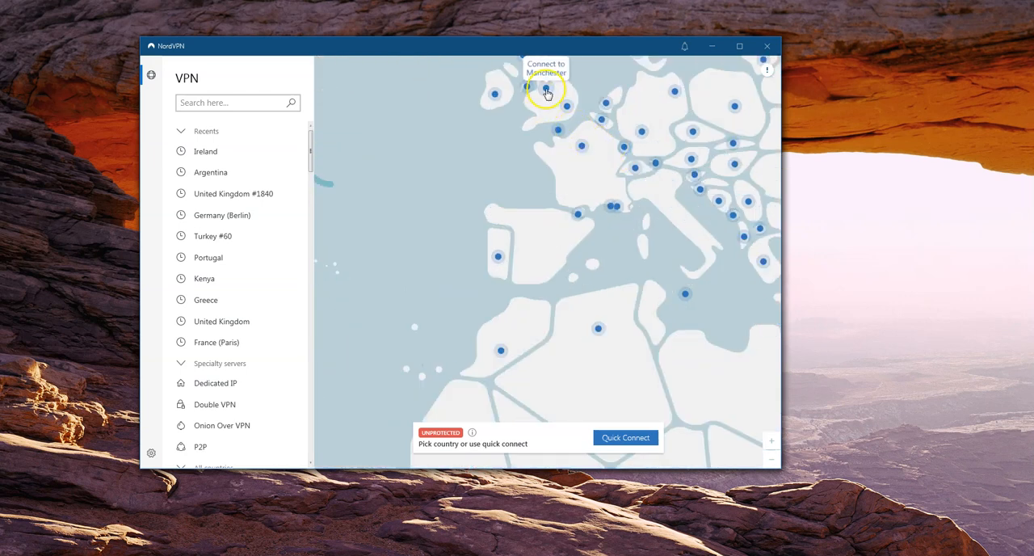
pyautogui.moveTo(569, 111)
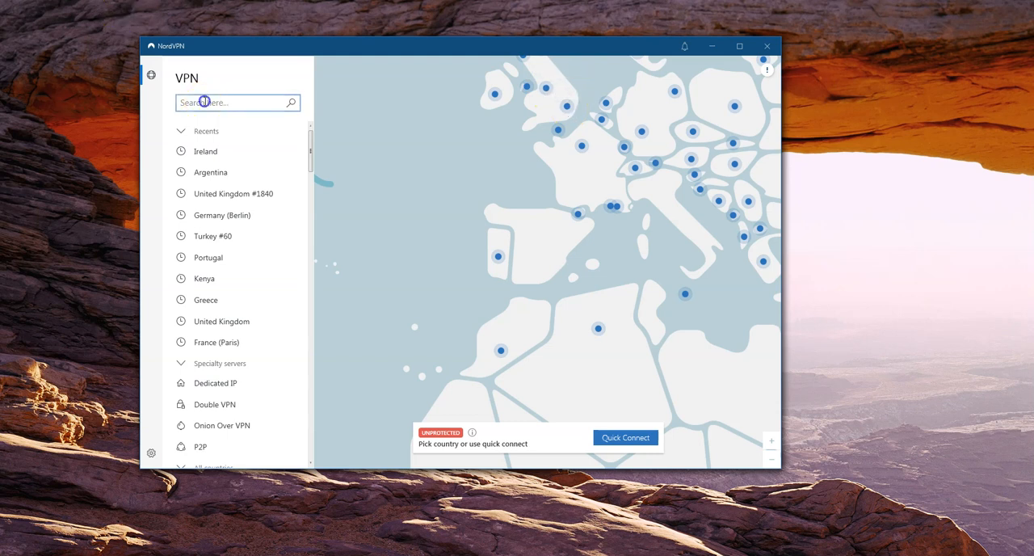
pyautogui.moveTo(236, 194)
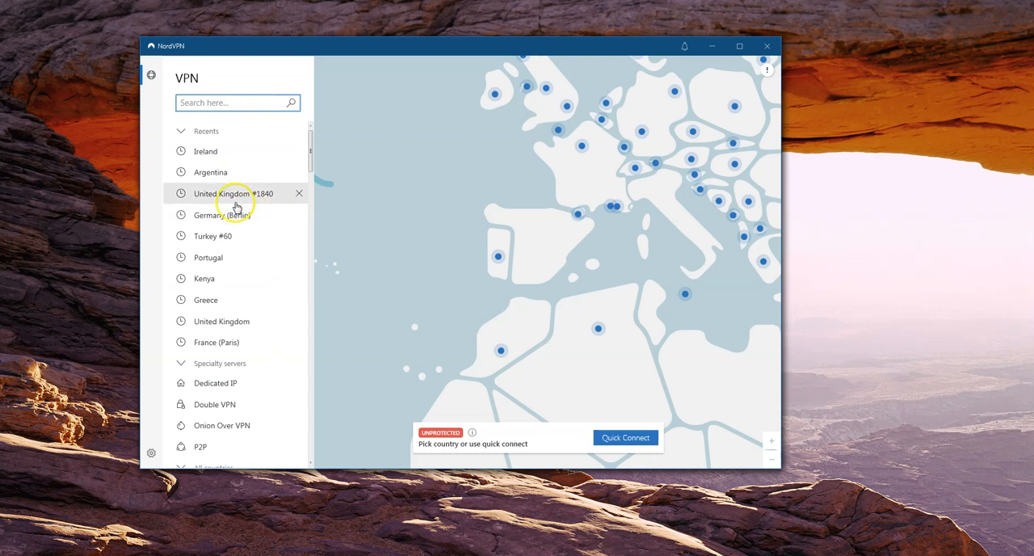
# Connect NordVPN to United Kingdom #1840 from Recents and minimize the app
pyautogui.click(235, 194)
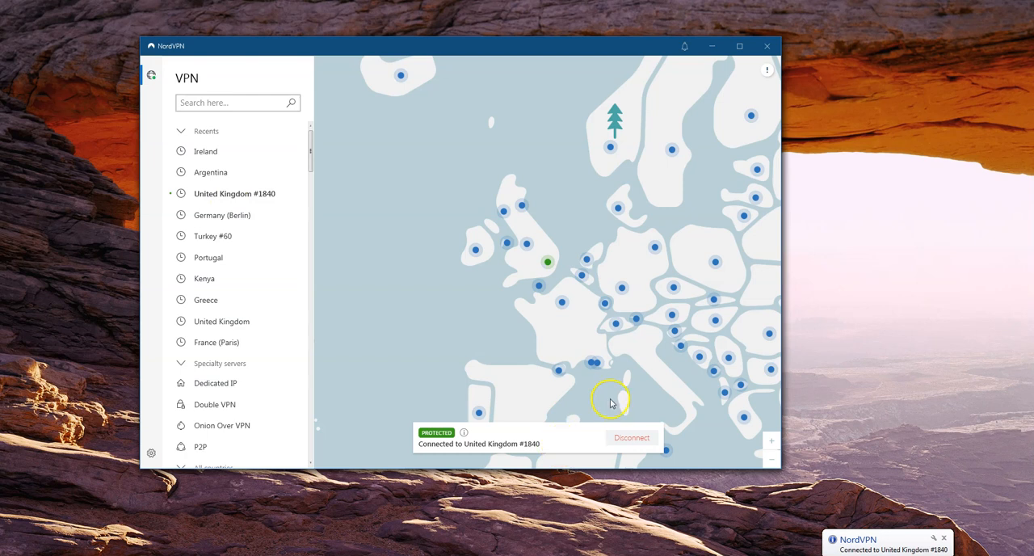
pyautogui.moveTo(719, 58)
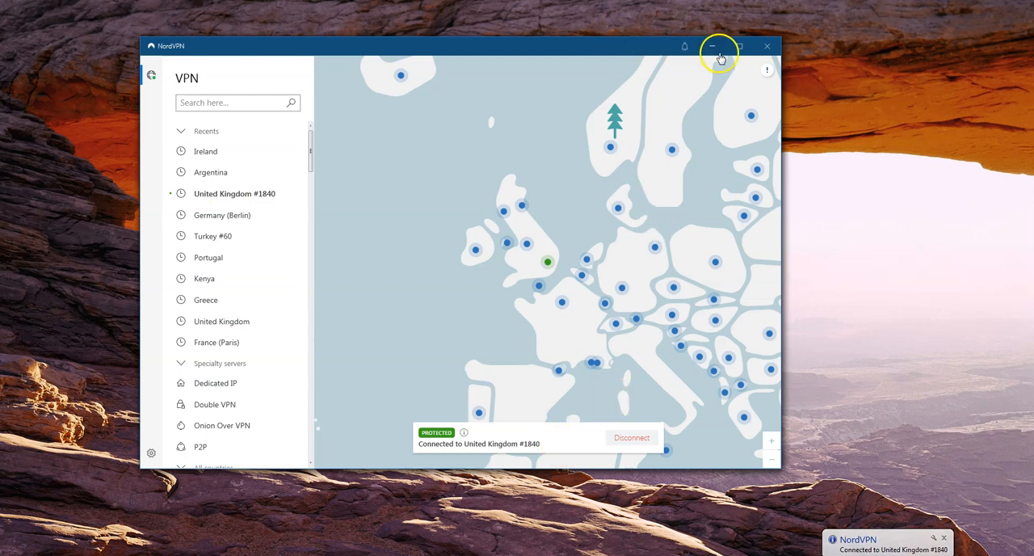
pyautogui.click(718, 46)
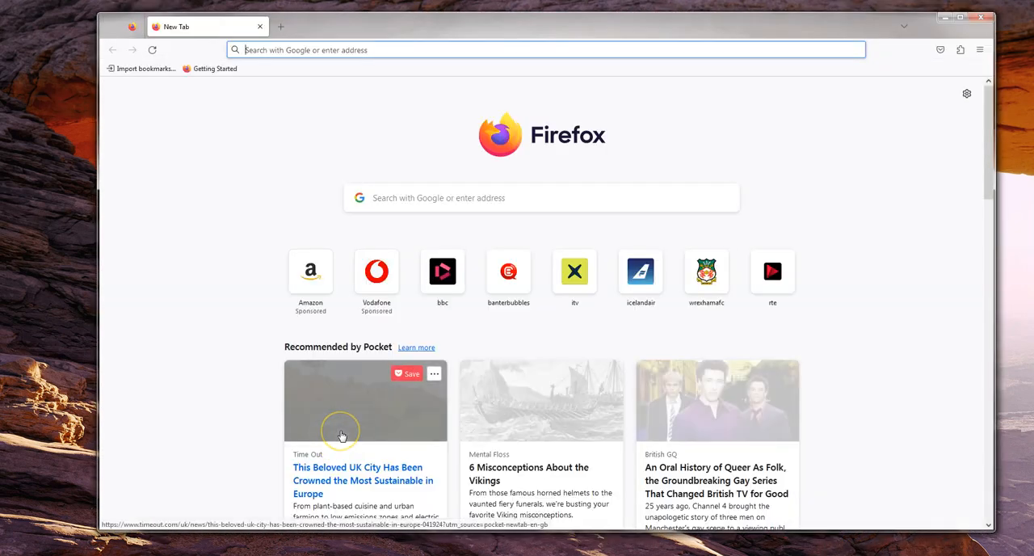
# Search Google for 'bbc iplayer' in Firefox and open the BBC iPlayer - Home result
pyautogui.write('bbc+iplayer')
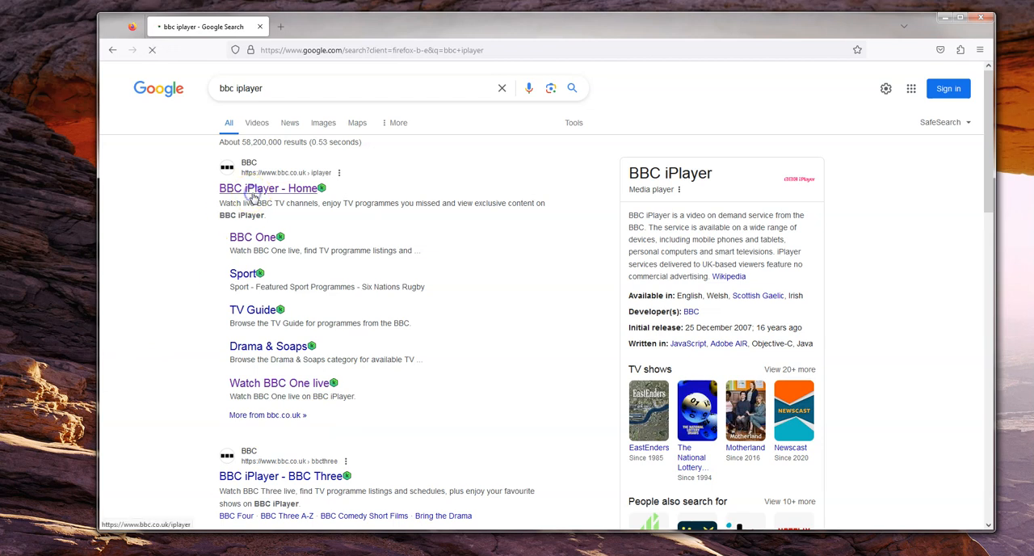
pyautogui.click(268, 188)
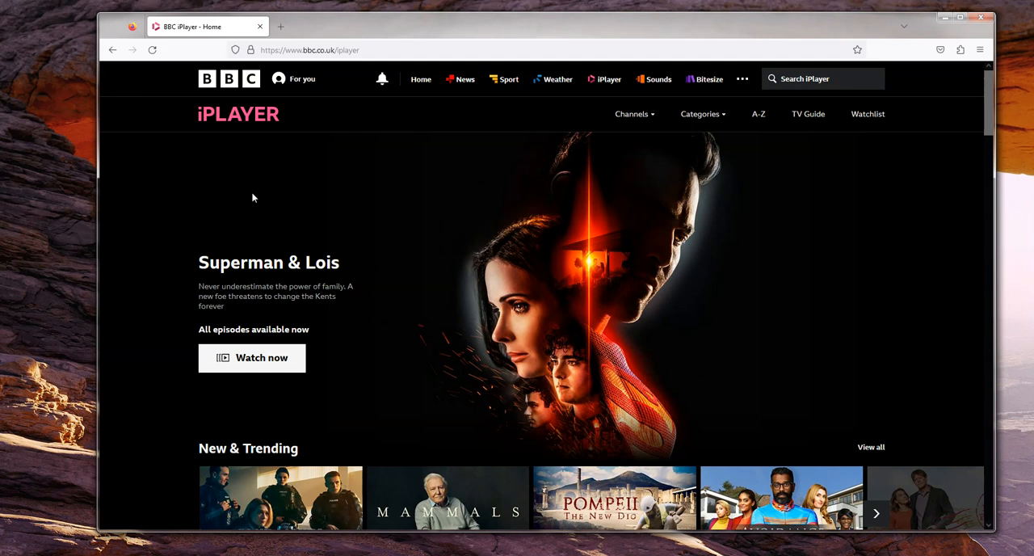
# Search iPlayer for 'dr' and pick Doctor Who from the suggestions
pyautogui.click(823, 78)
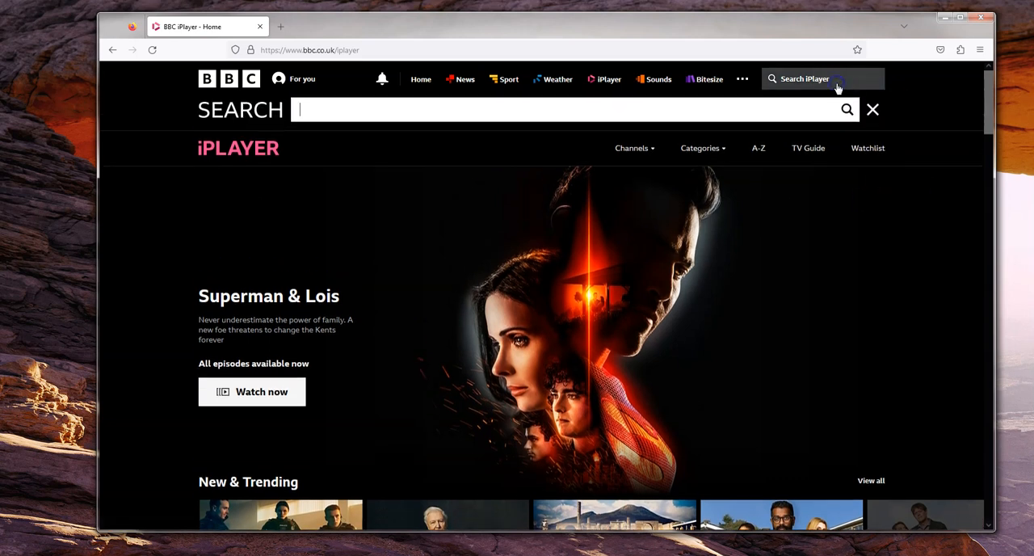
pyautogui.write('bb')
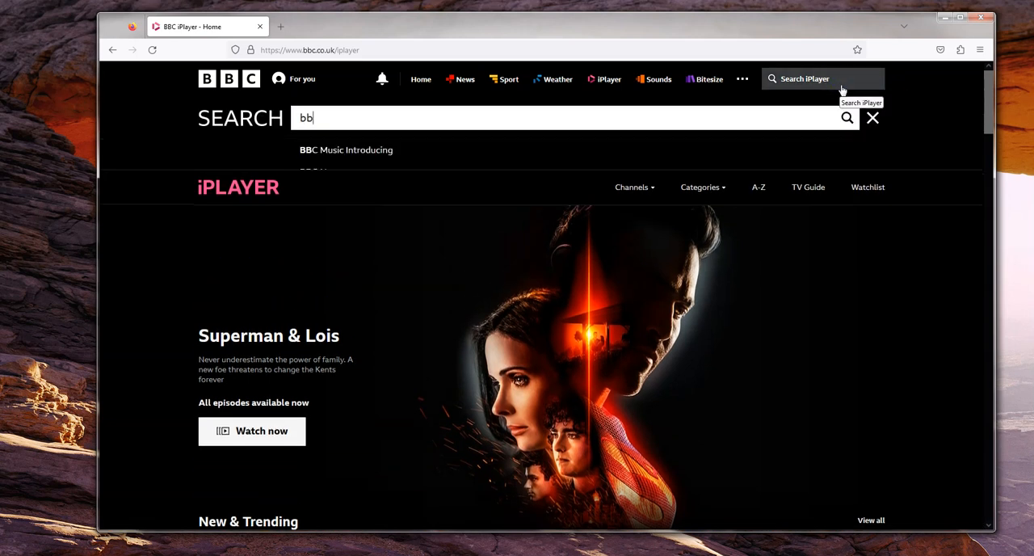
pyautogui.write('d')
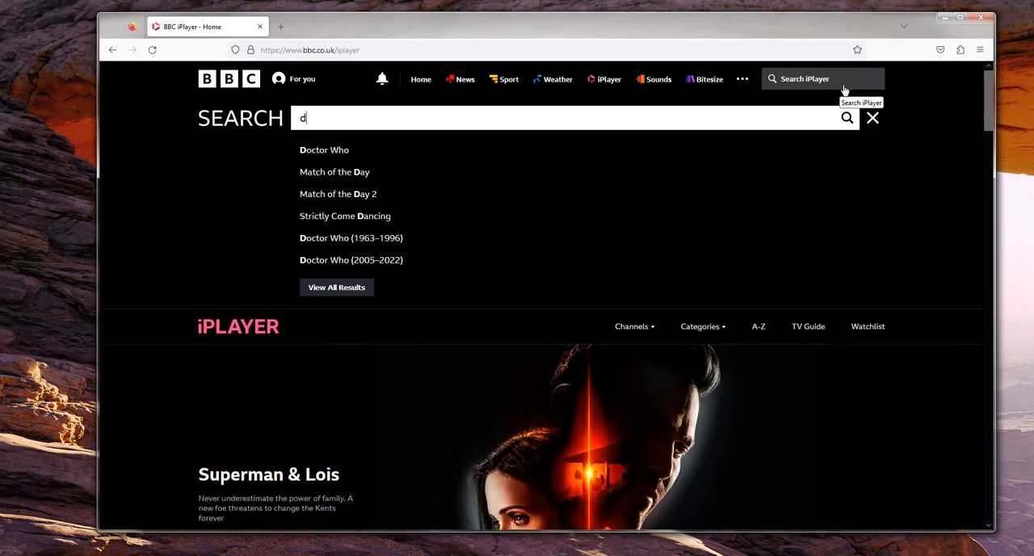
pyautogui.write('r')
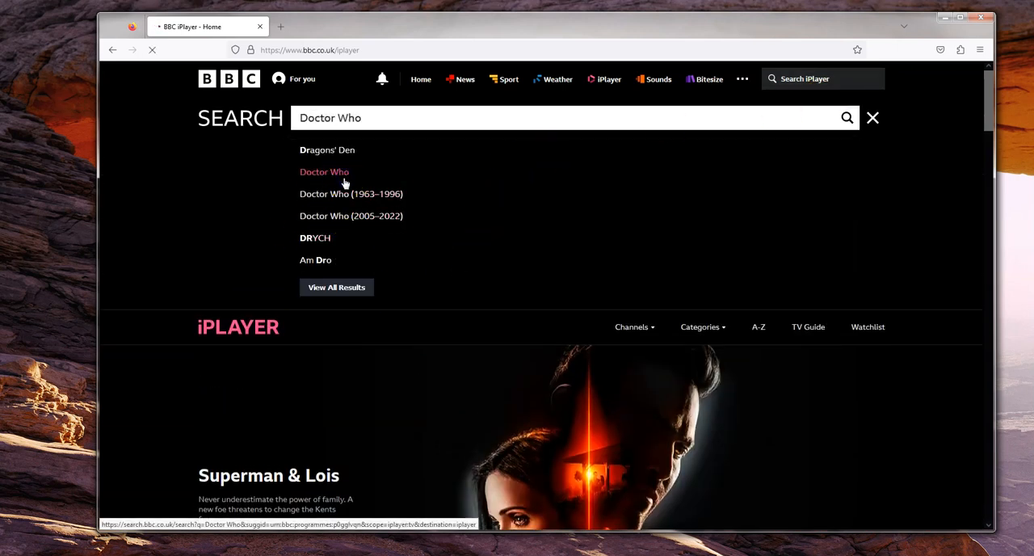
pyautogui.click(323, 171)
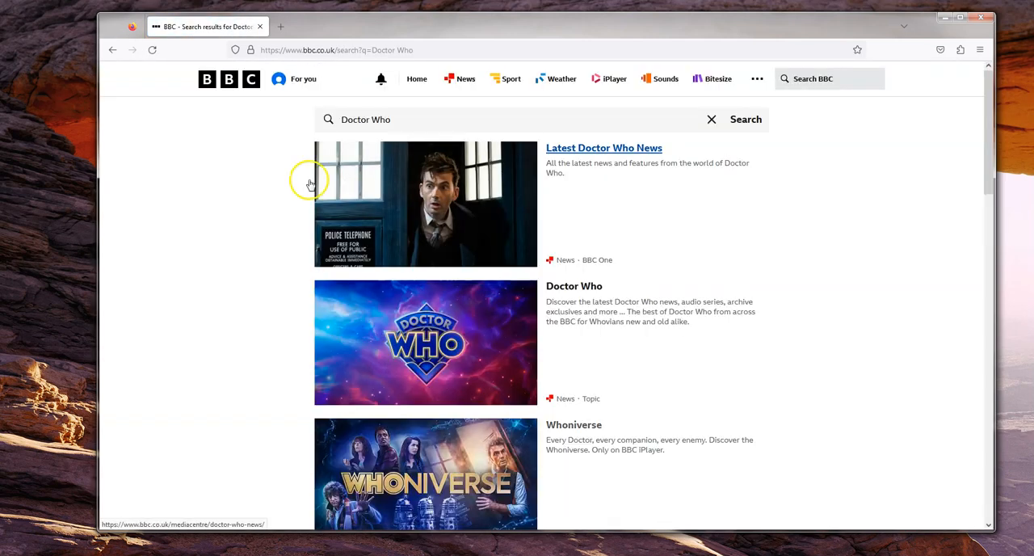
# Open the Doctor Who topic page and its 'Trailer: Doctor Who Season 1'
pyautogui.click(574, 286)
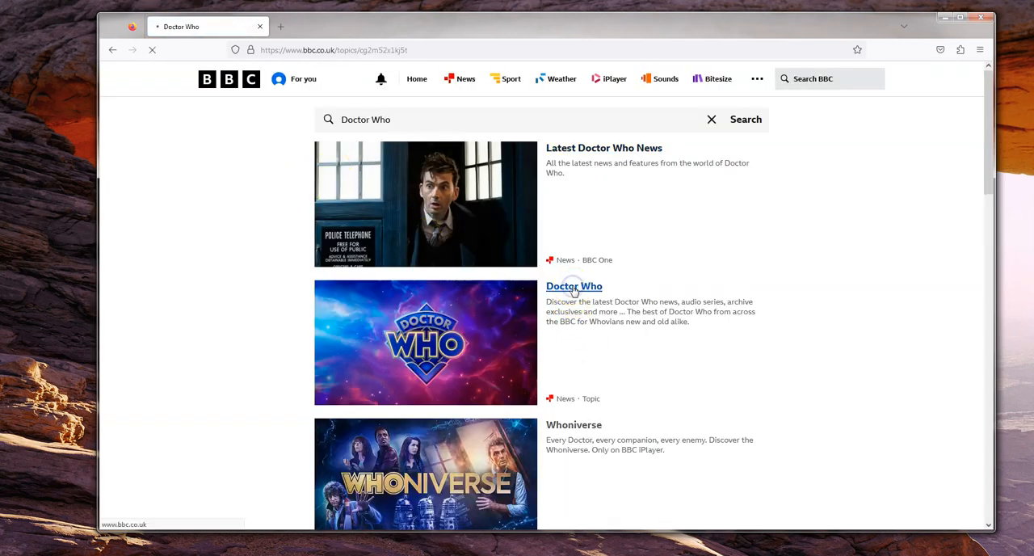
pyautogui.click(574, 287)
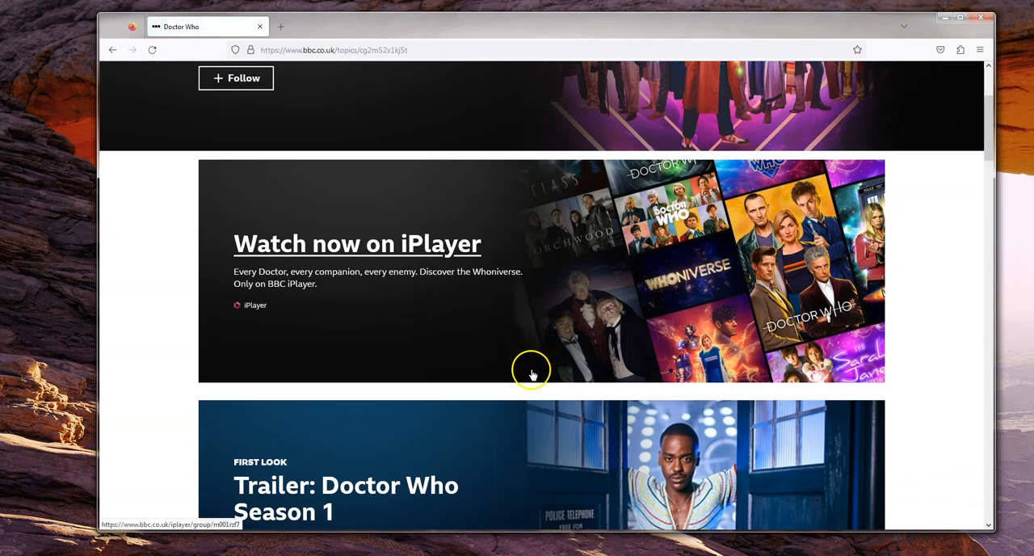
pyautogui.scroll(-3)
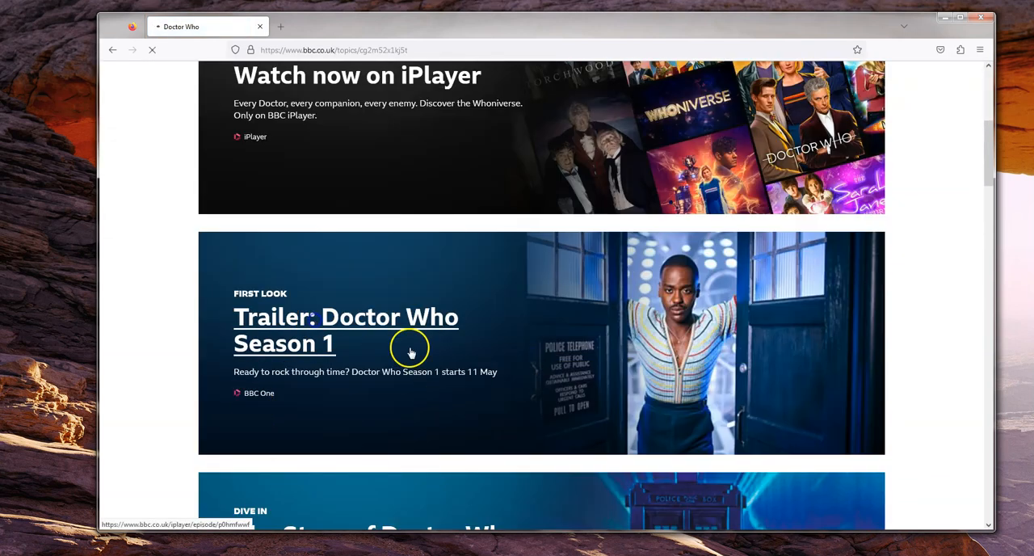
pyautogui.click(346, 330)
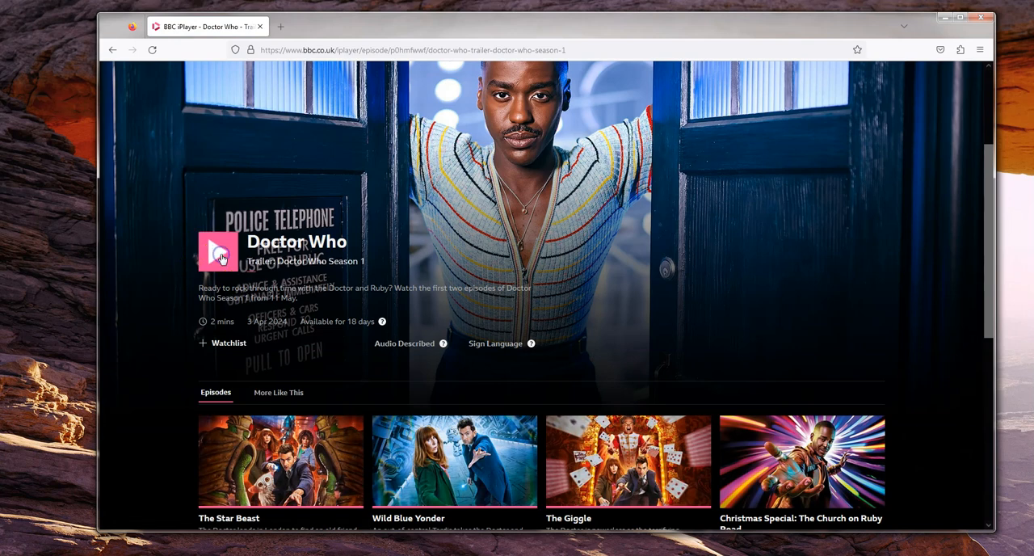
# Play and pause the Doctor Who Season 1 trailer, then glance down at the episode list
pyautogui.click(218, 252)
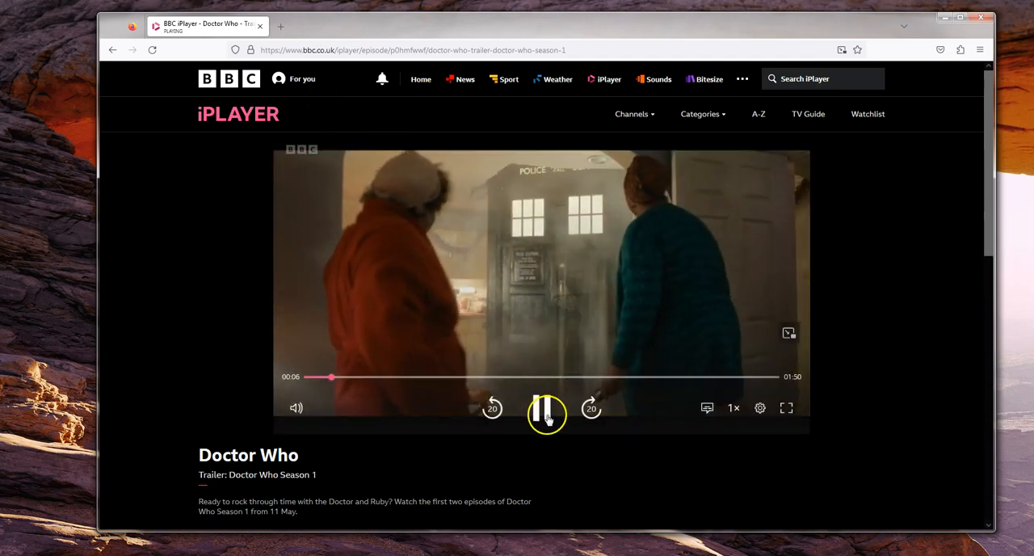
pyautogui.click(546, 408)
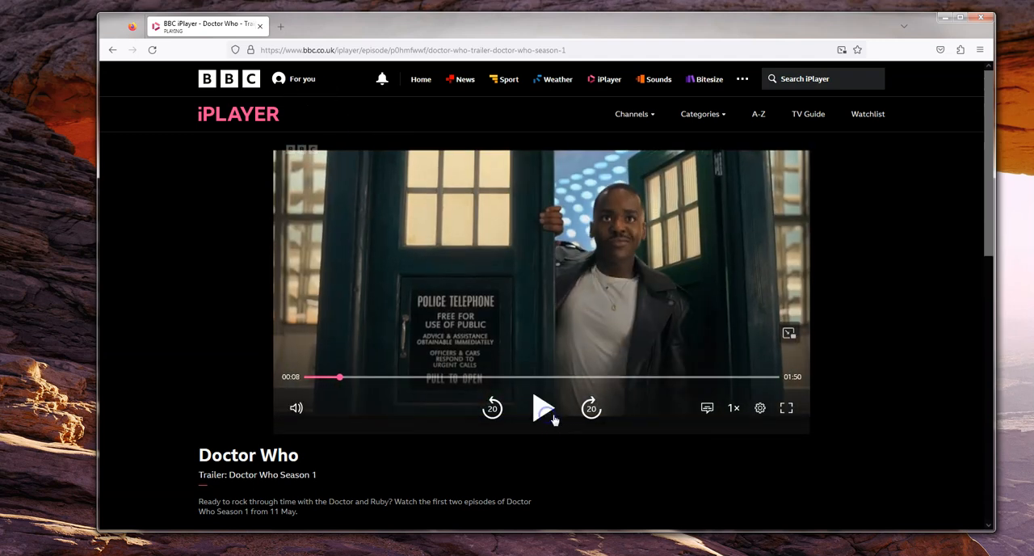
pyautogui.click(543, 407)
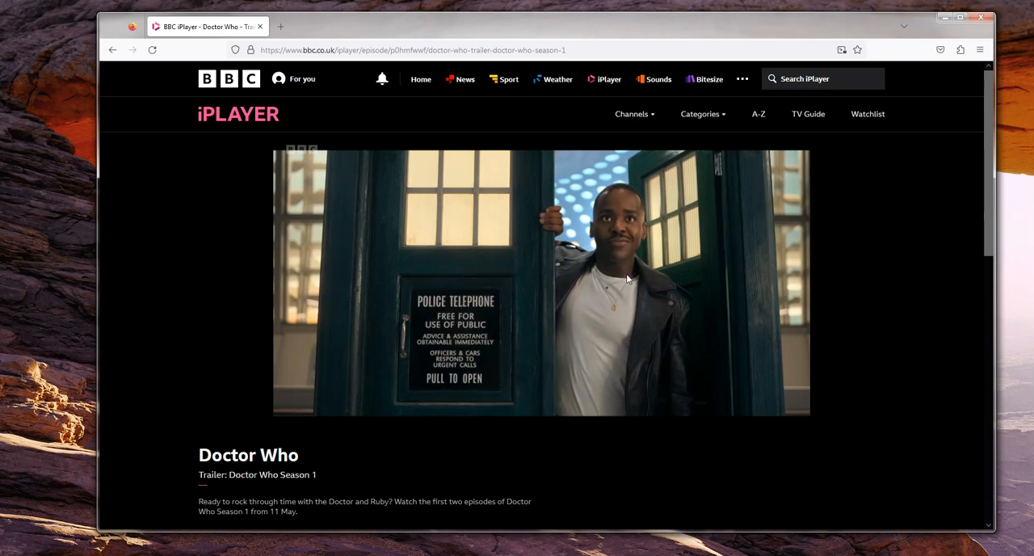
pyautogui.scroll(-3)
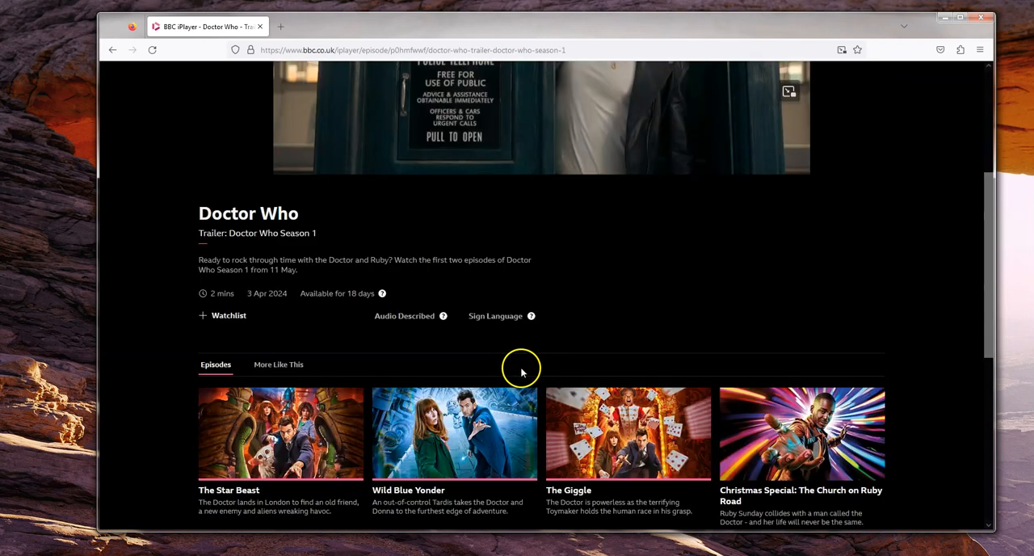
pyautogui.scroll(3)
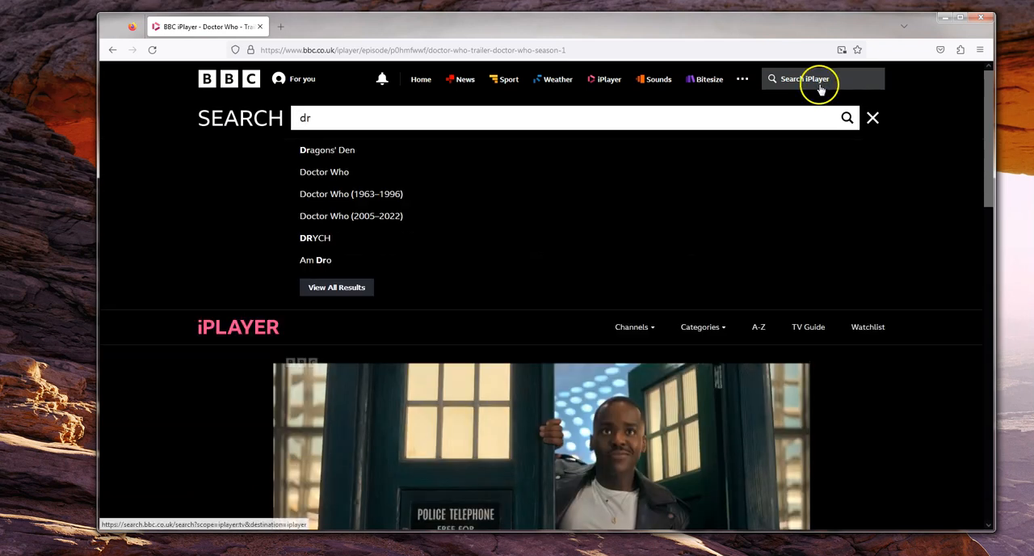
# Choose the Doctor Who (2005–2022) suggestion and start Series 1 episode 7, The Long Game
pyautogui.click(351, 217)
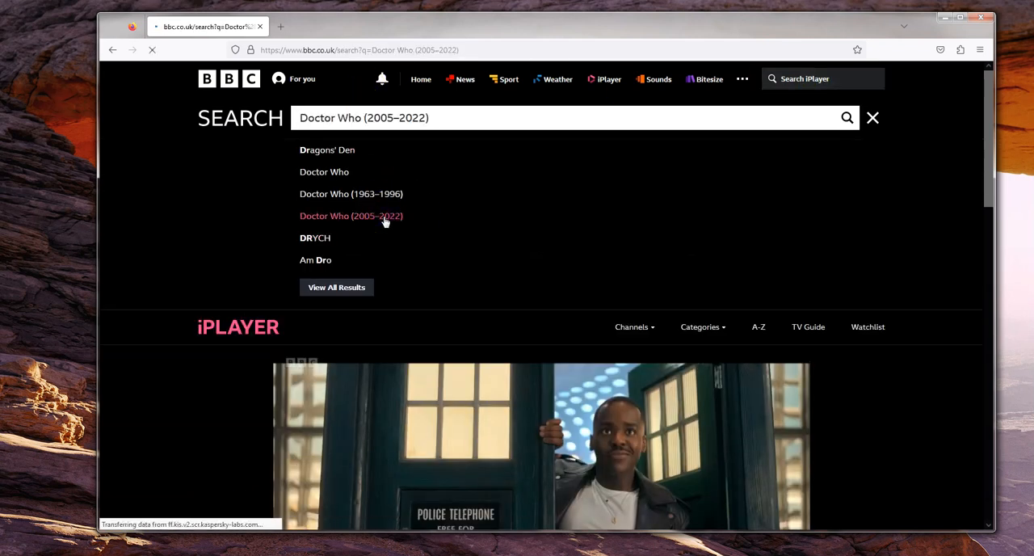
pyautogui.click(351, 216)
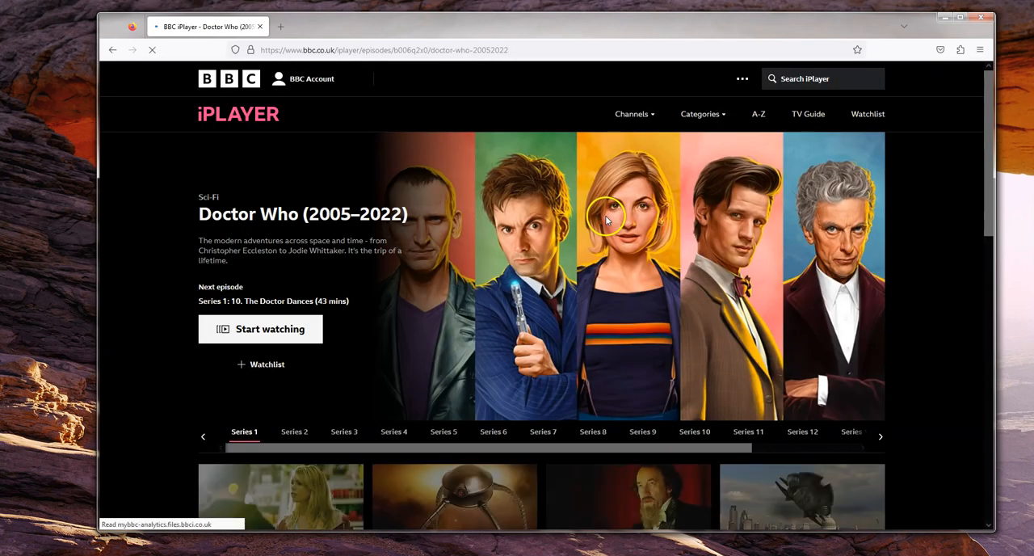
pyautogui.scroll(-3)
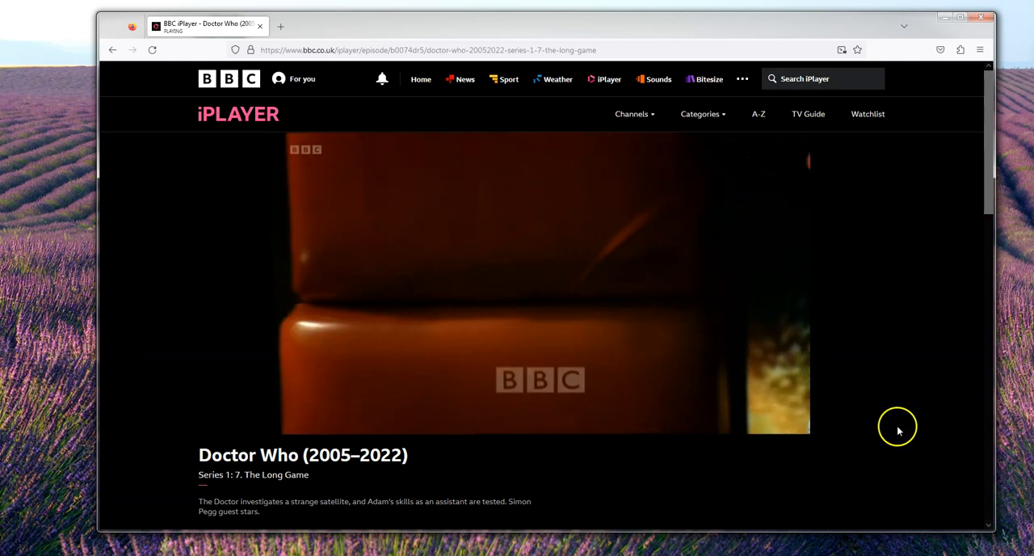
pyautogui.moveTo(541, 407)
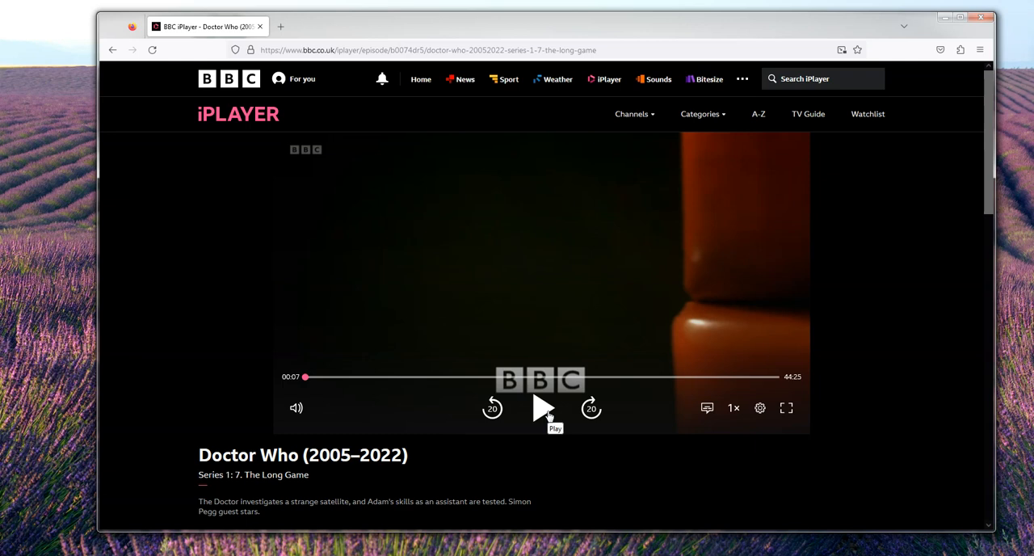
pyautogui.click(541, 408)
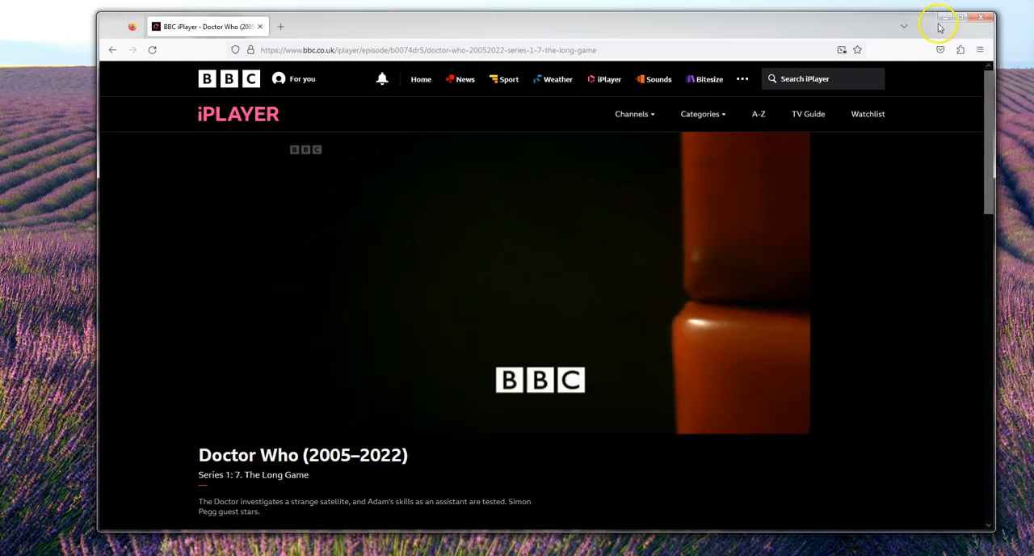
pyautogui.moveTo(944, 16)
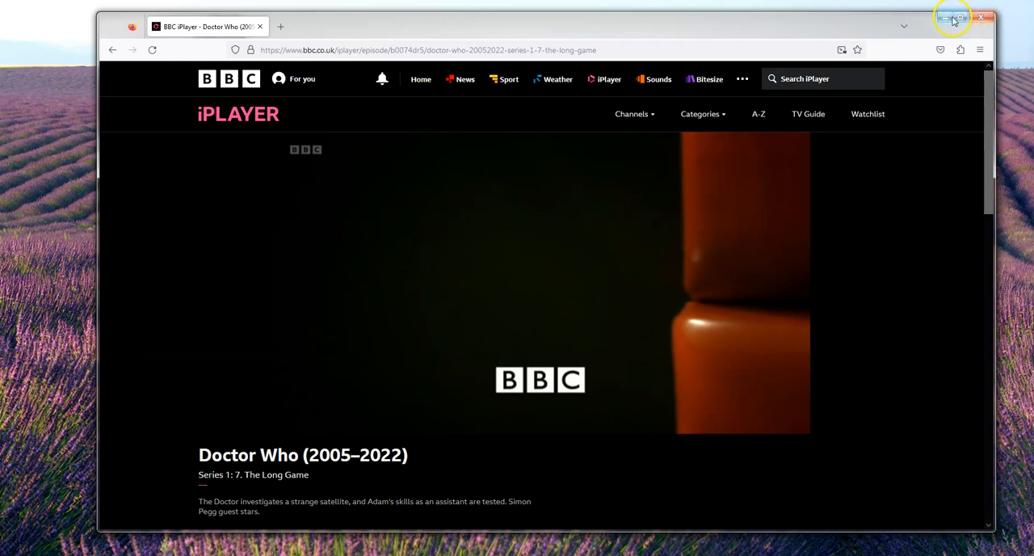
pyautogui.moveTo(952, 17)
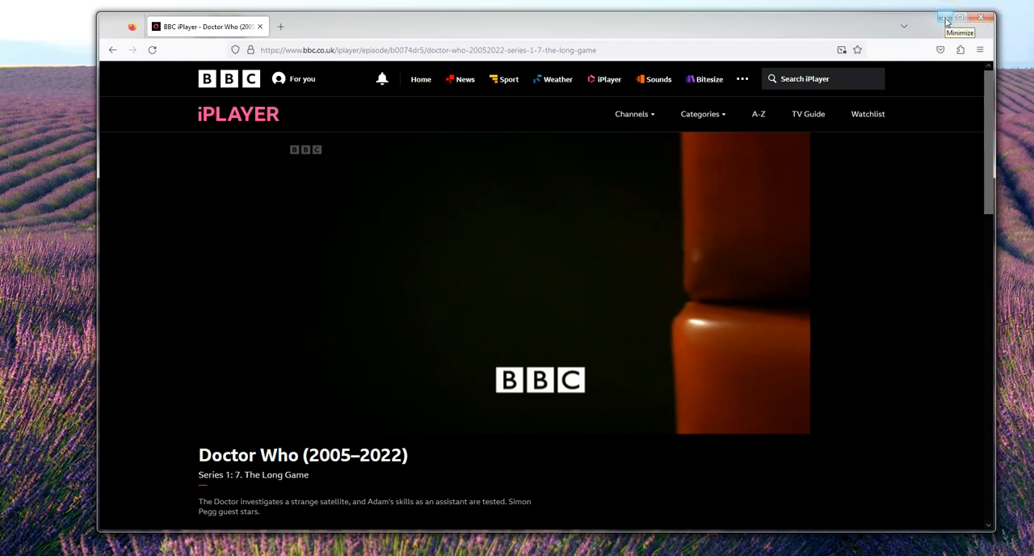